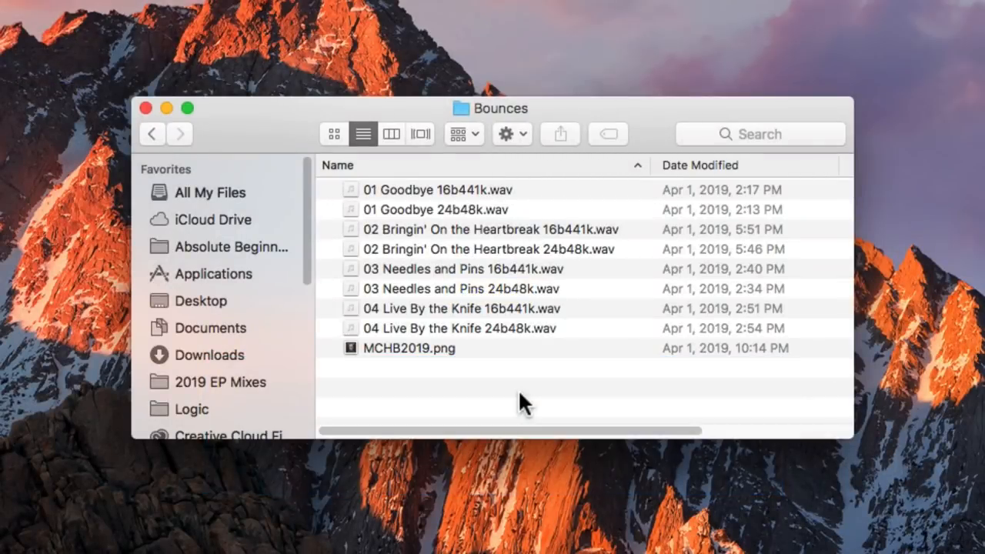
- Select the four 16-bit 44.1 kHz WAV bounces and open the MCHB2019.png cover image
{"action": "left_click", "coordinate": [438, 189]}
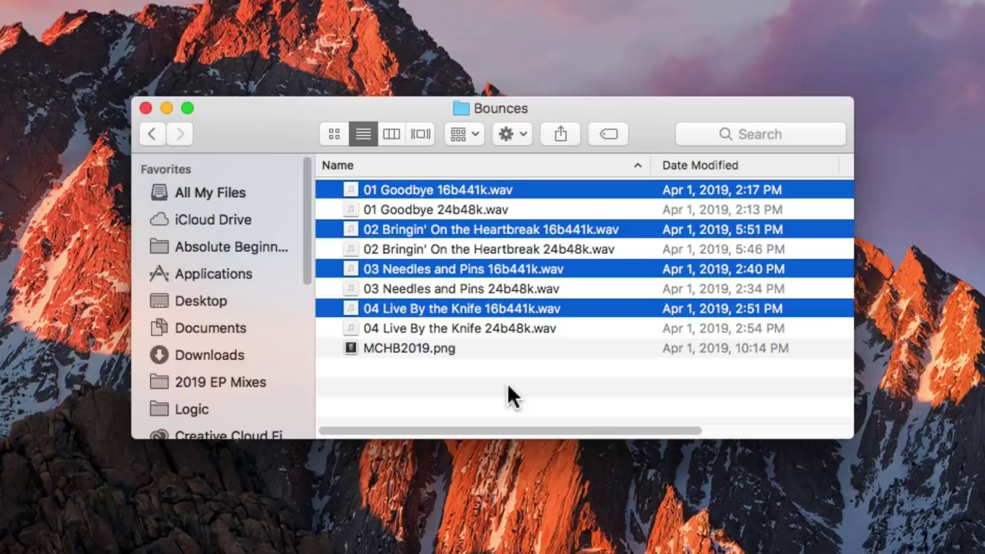
{"action": "left_click", "coordinate": [408, 348]}
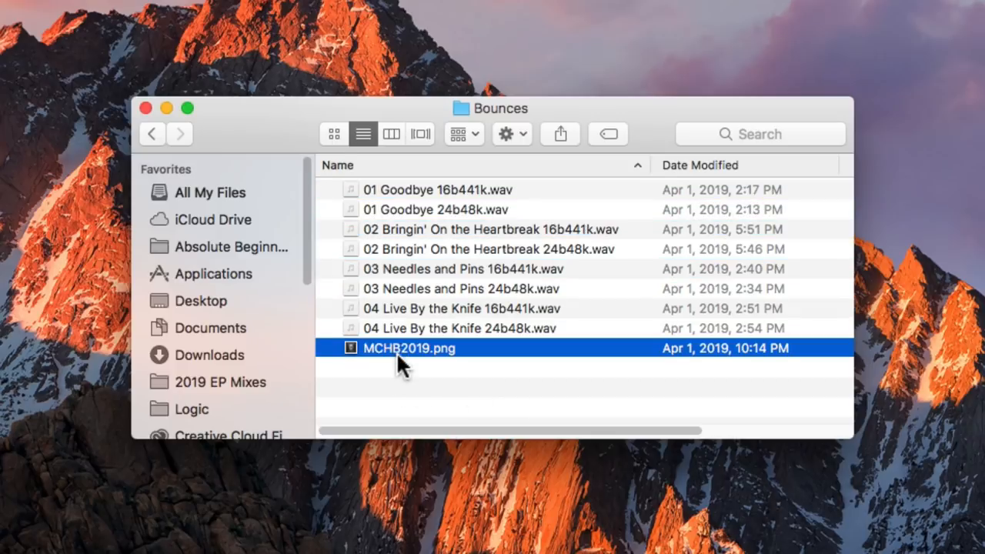
{"action": "double_click", "coordinate": [409, 348]}
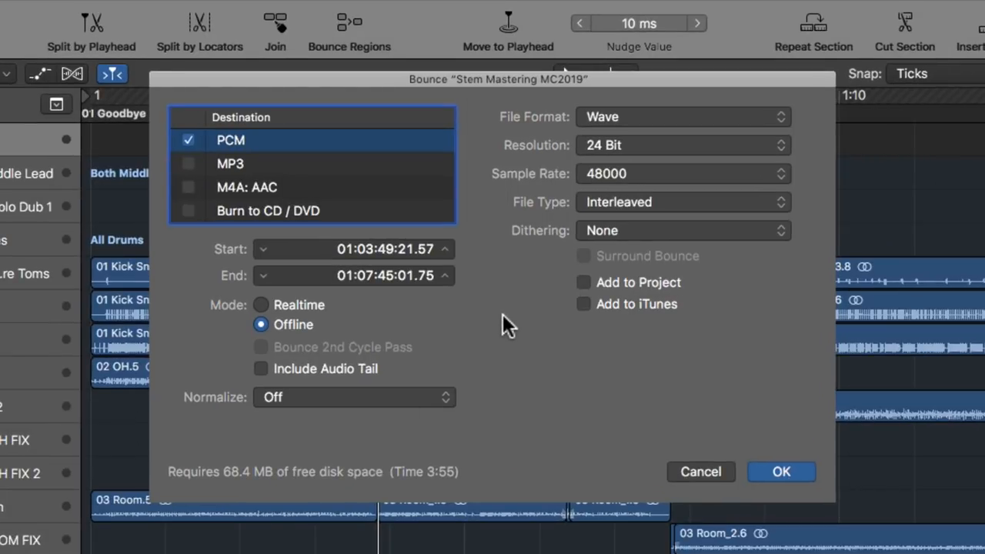
{"action": "mouse_move", "coordinate": [623, 166]}
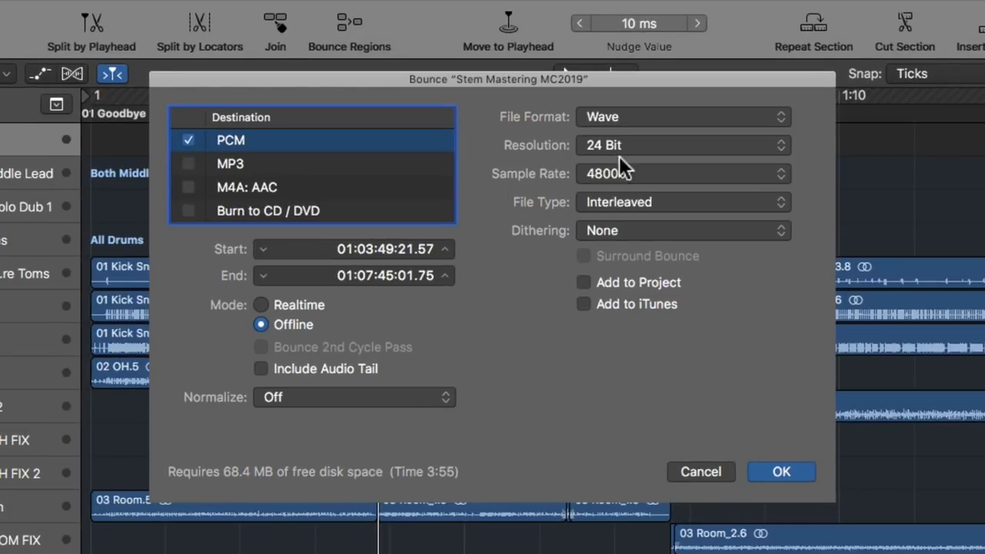
{"action": "mouse_move", "coordinate": [650, 146]}
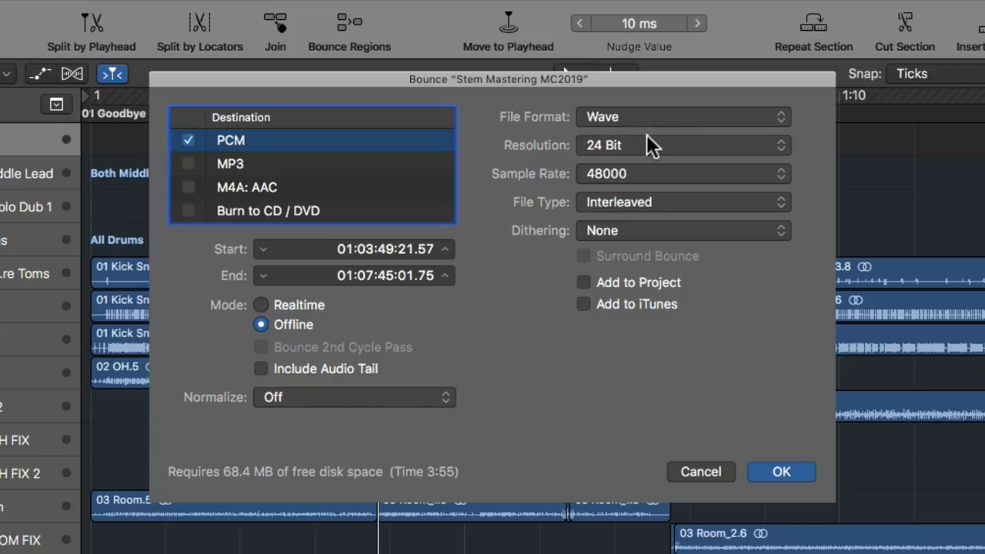
- Set the bounce to 44.1 kHz with POW-r #1 dithering, keeping PCM after checking AAC options
{"action": "left_click", "coordinate": [681, 174]}
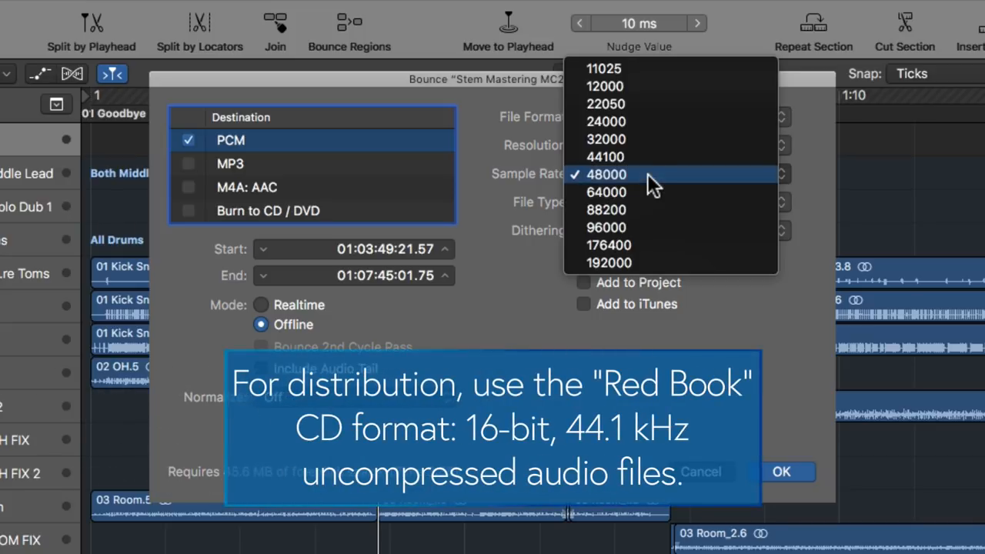
{"action": "left_click", "coordinate": [605, 157]}
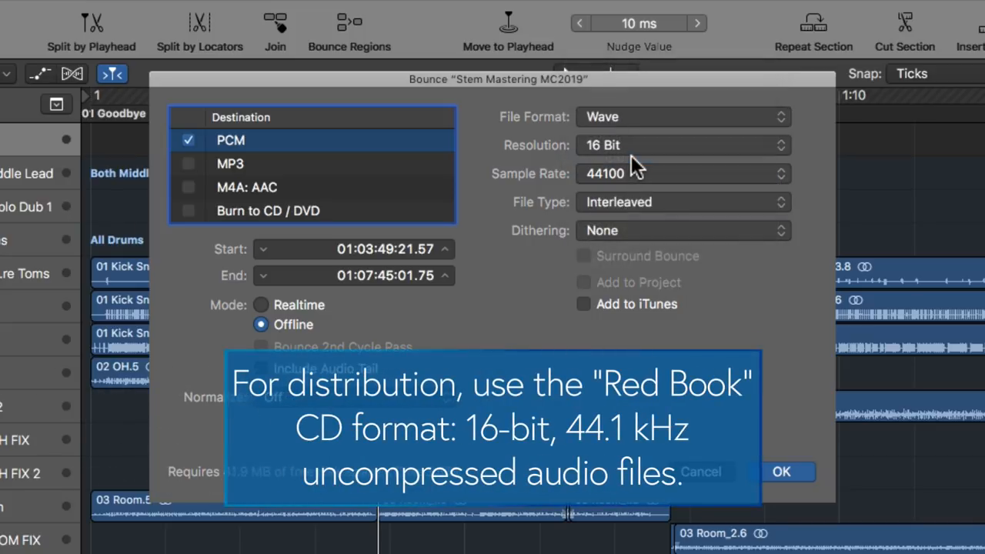
{"action": "left_click", "coordinate": [681, 230]}
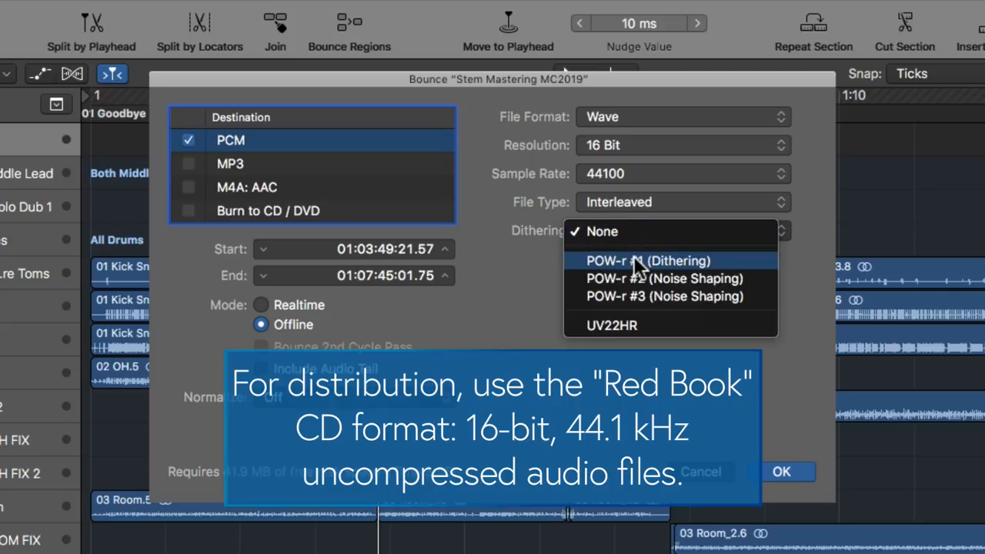
{"action": "left_click", "coordinate": [647, 260]}
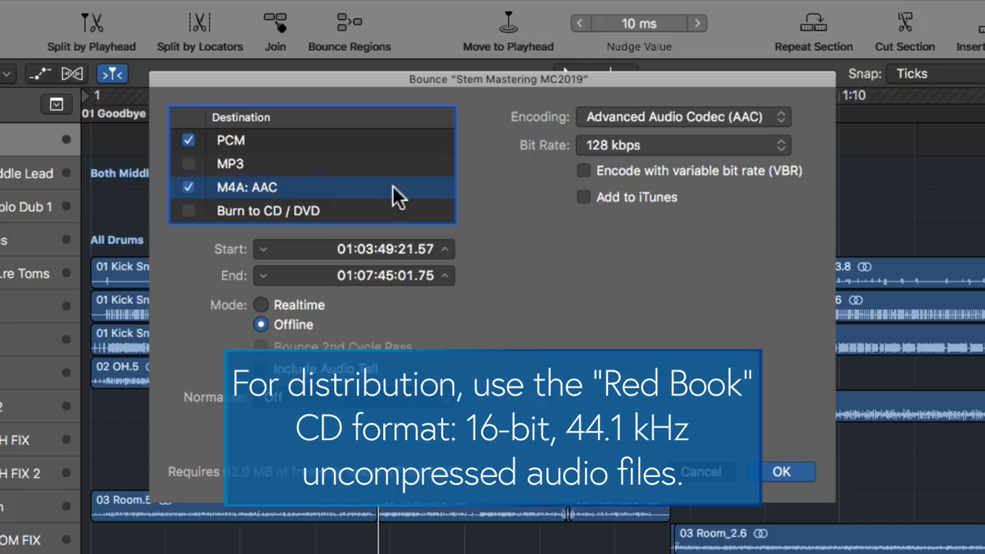
{"action": "left_click", "coordinate": [680, 116]}
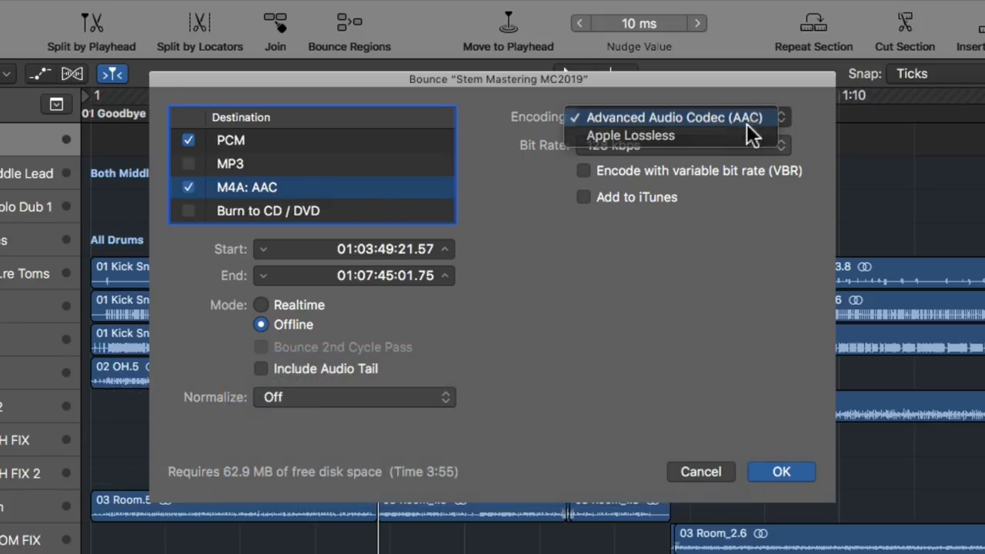
{"action": "left_click", "coordinate": [673, 117]}
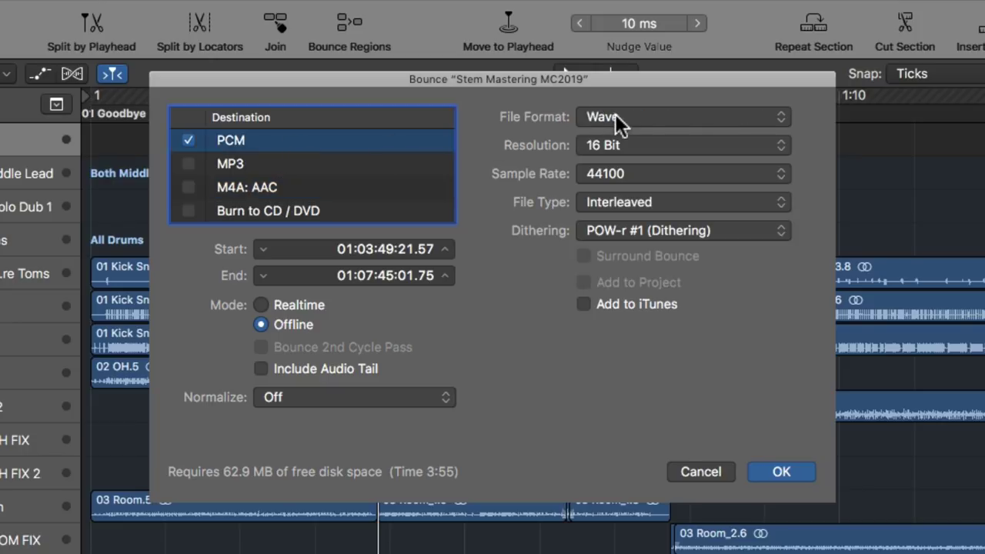
{"action": "left_click", "coordinate": [681, 116]}
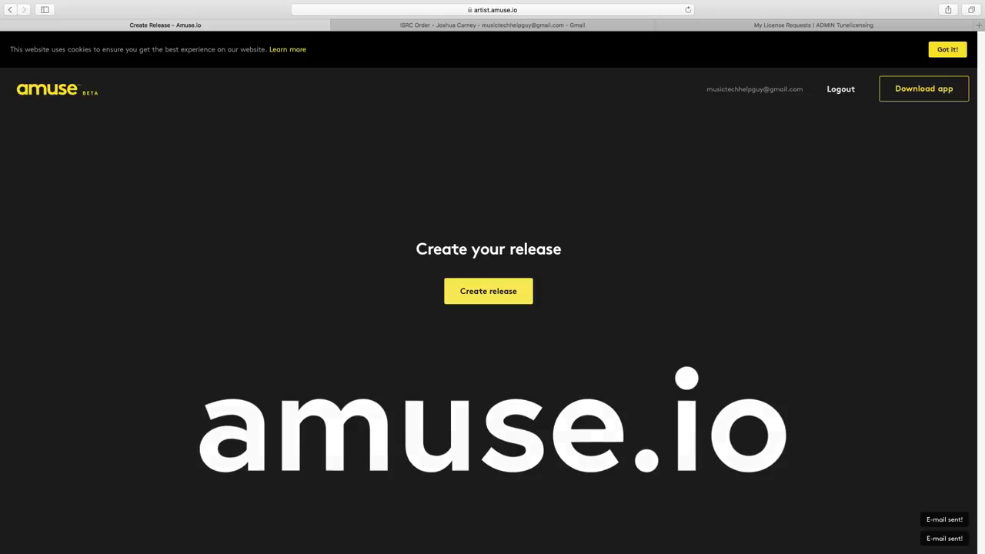
- Create release 'The Heartbreak' with label Carney Media Group LLC and English title language
{"action": "left_click", "coordinate": [923, 88]}
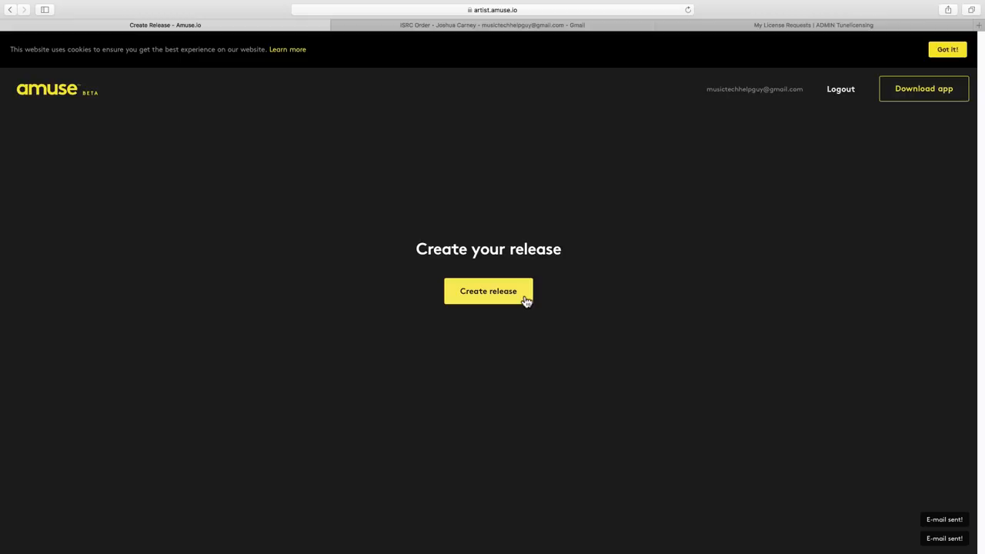
{"action": "left_click", "coordinate": [488, 291]}
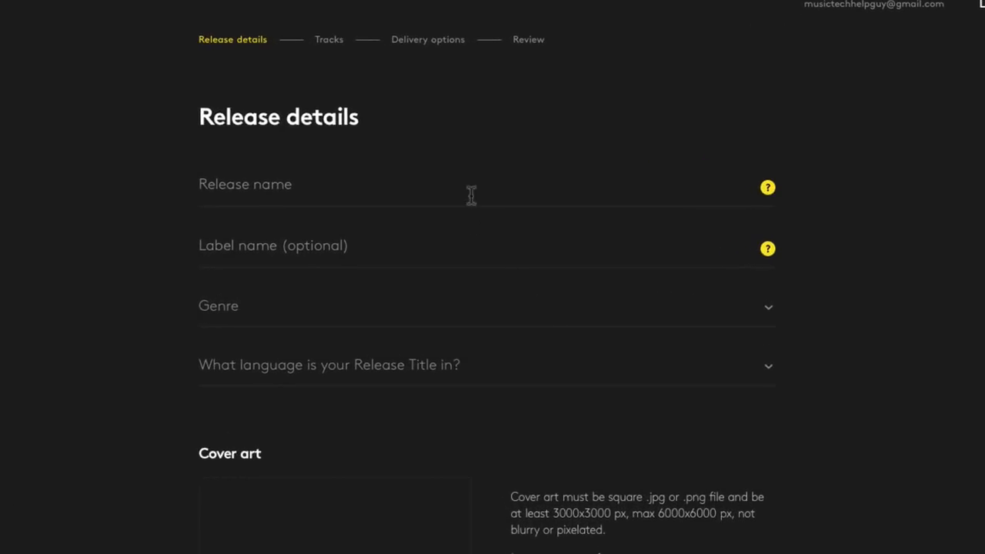
{"action": "type", "text": "The"}
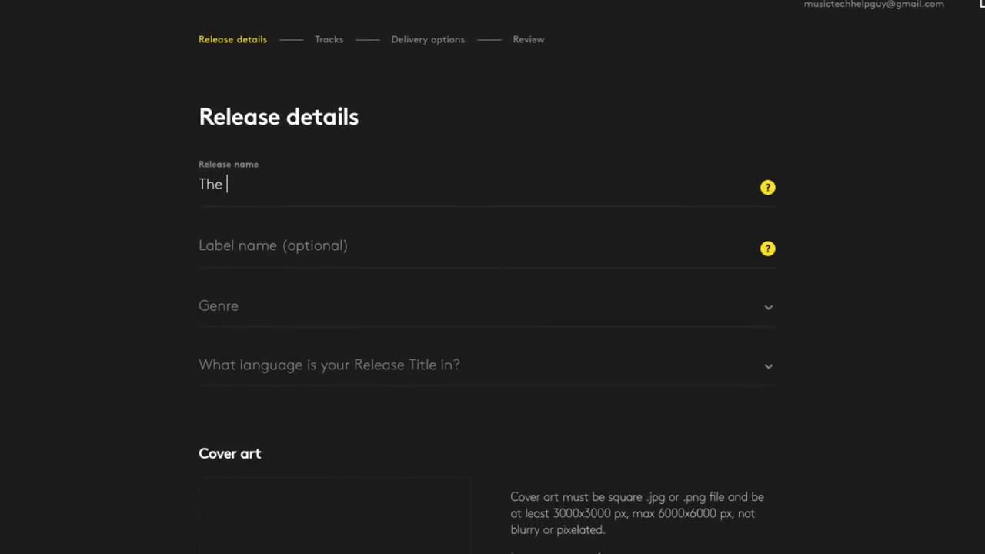
{"action": "type", "text": "Heartbreak"}
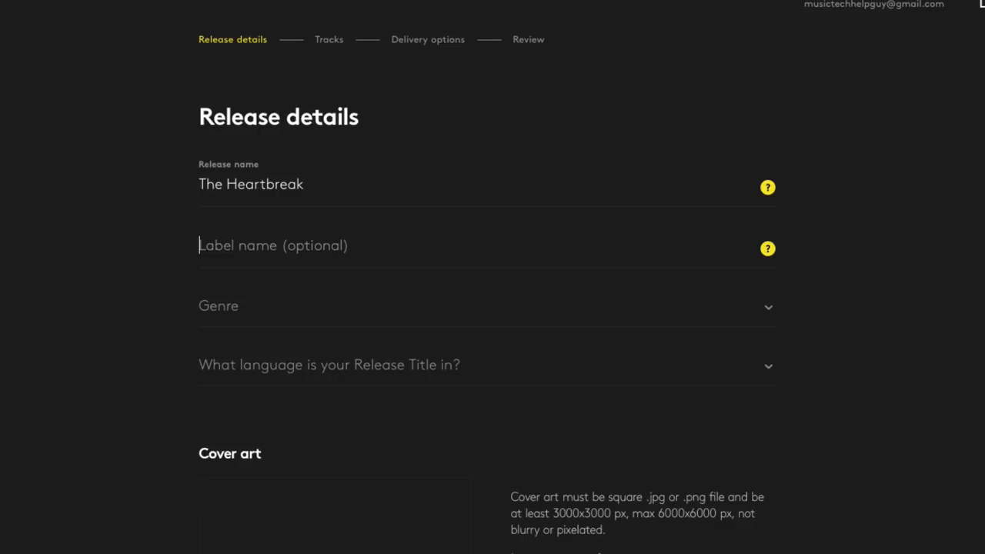
{"action": "type", "text": "Carney Media Gr"}
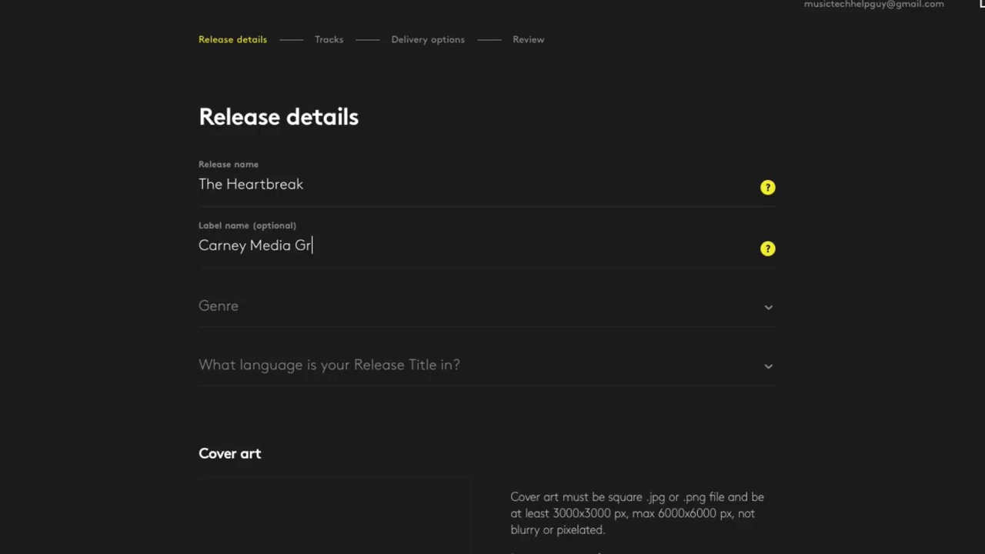
{"action": "type", "text": "oup LLC"}
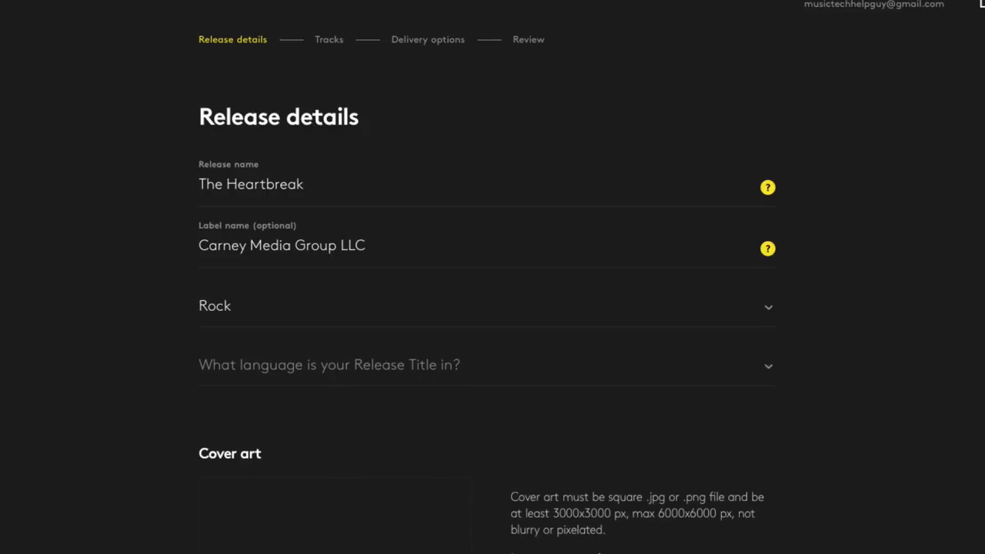
{"action": "left_click", "coordinate": [485, 365]}
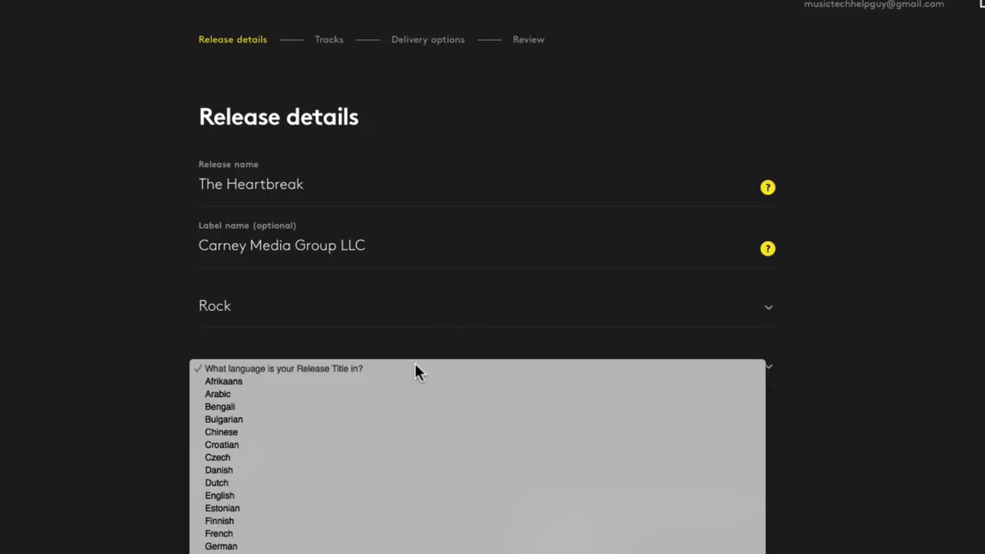
{"action": "mouse_move", "coordinate": [377, 381]}
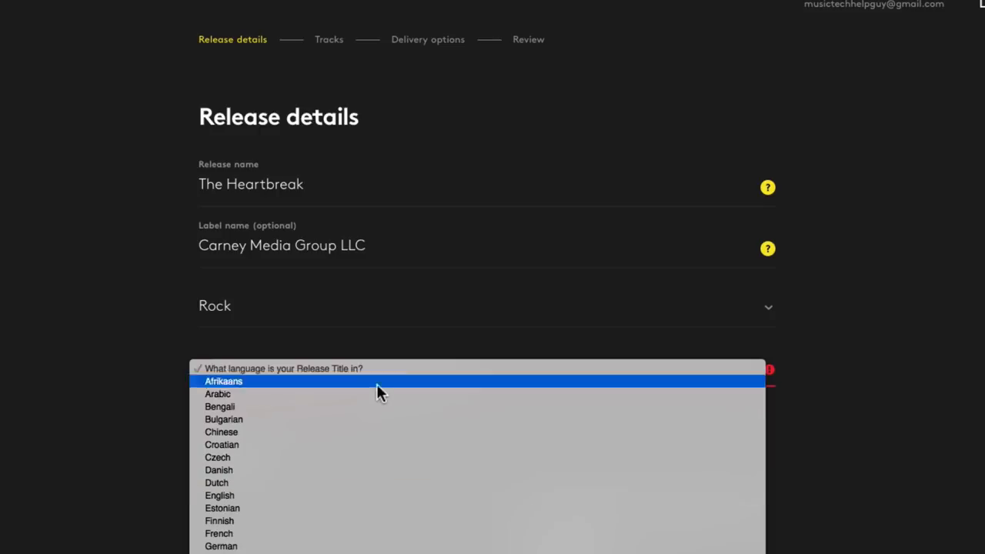
{"action": "left_click", "coordinate": [220, 496]}
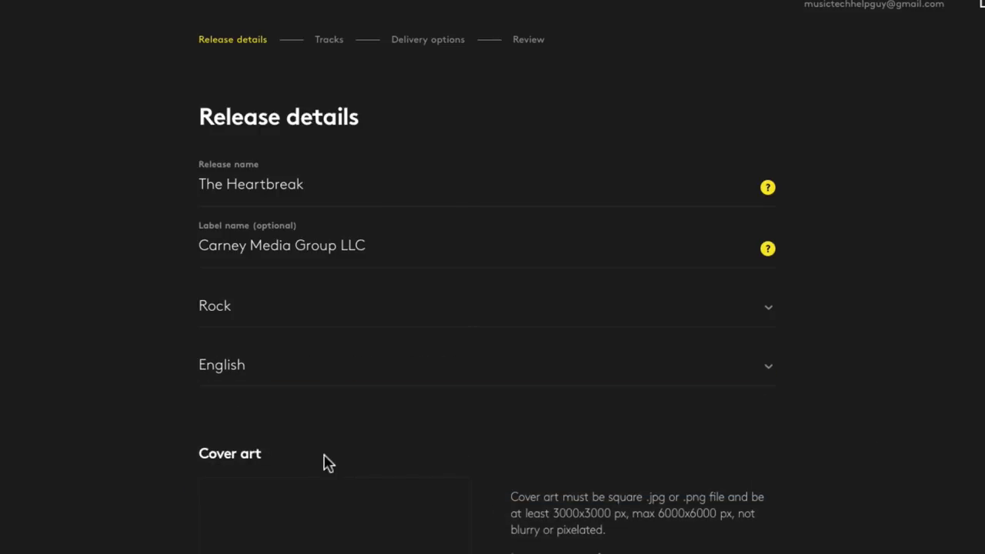
{"action": "mouse_move", "coordinate": [306, 460]}
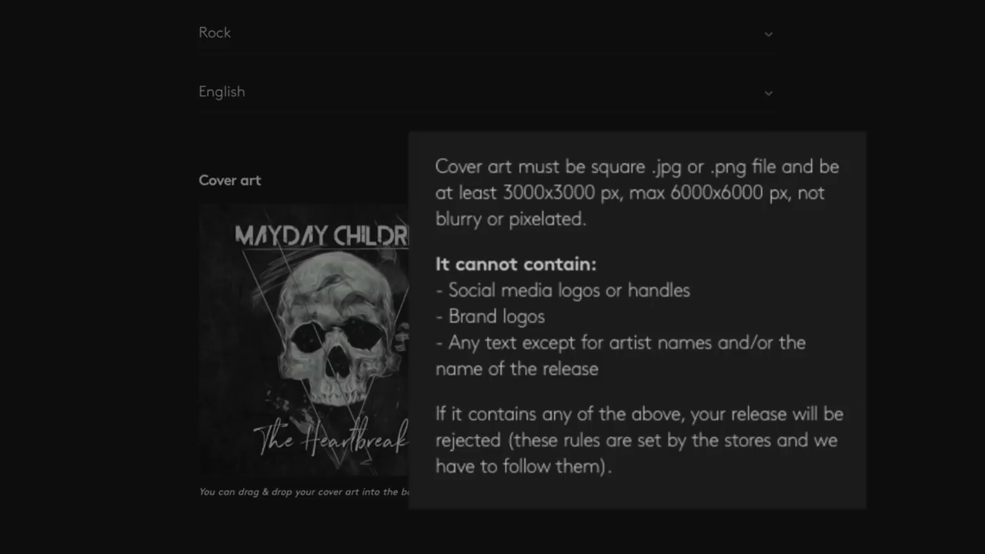
{"action": "mouse_move", "coordinate": [808, 363]}
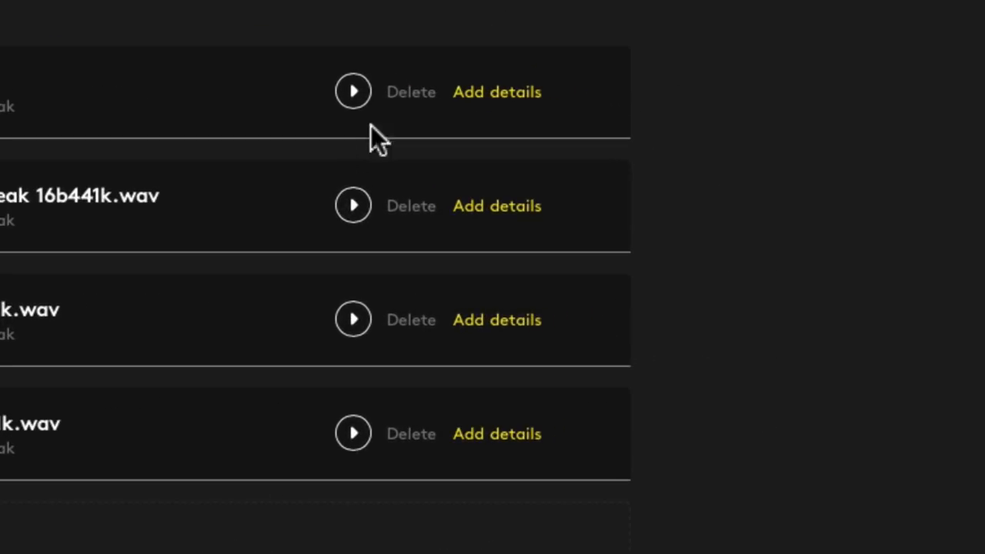
{"action": "mouse_move", "coordinate": [508, 108]}
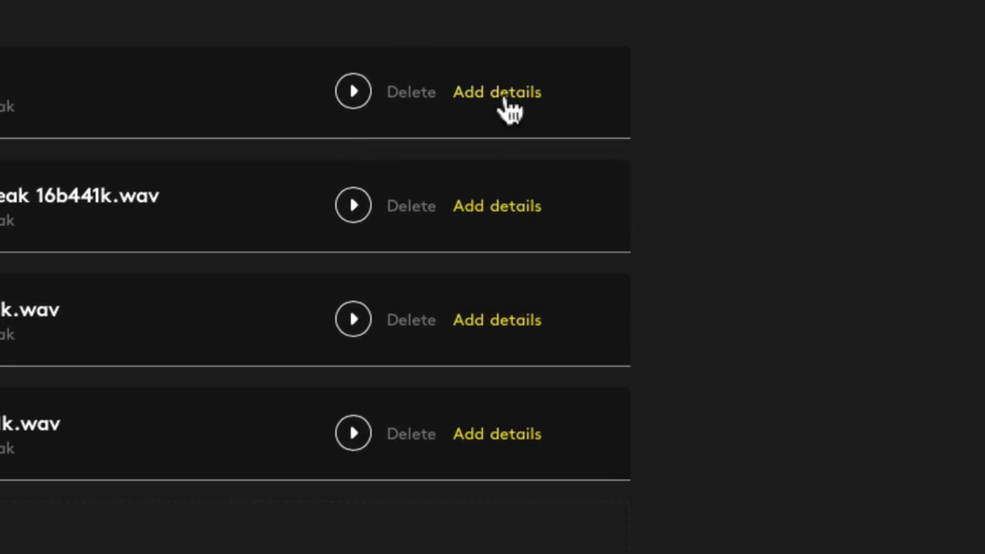
- Title the first track 'Goodbye' and set its lyrics language to English
{"action": "left_click", "coordinate": [496, 91]}
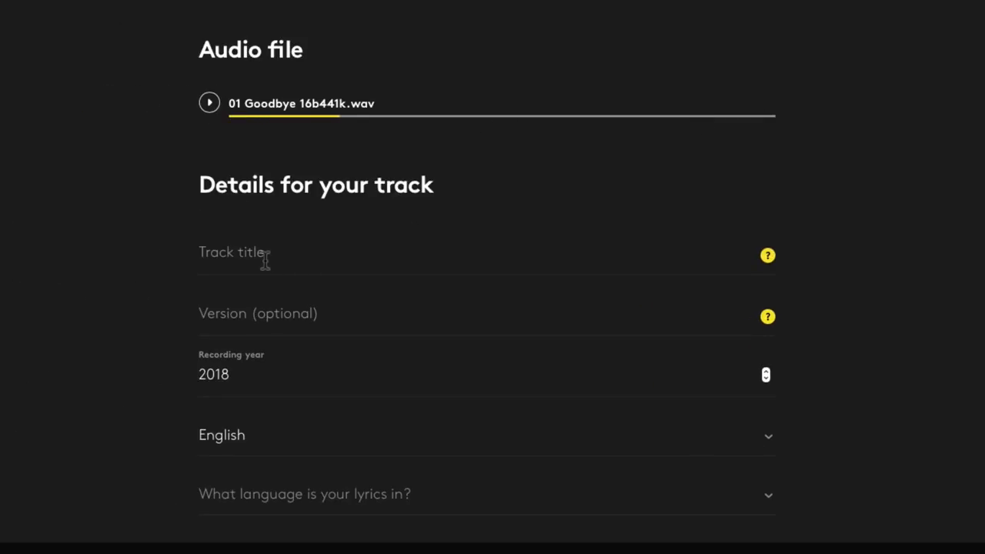
{"action": "type", "text": "Goodbye"}
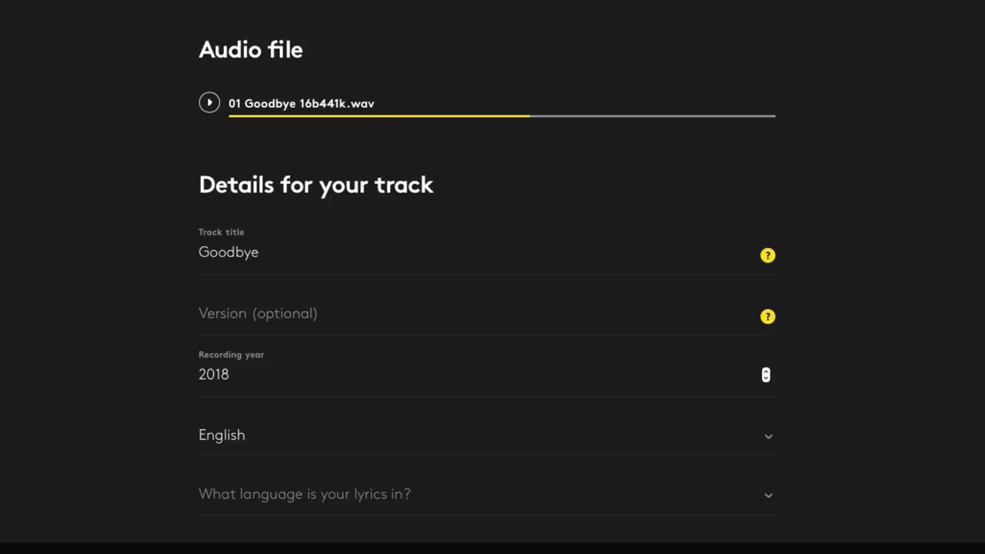
{"action": "double_click", "coordinate": [213, 374]}
{"action": "type", "text": "2019"}
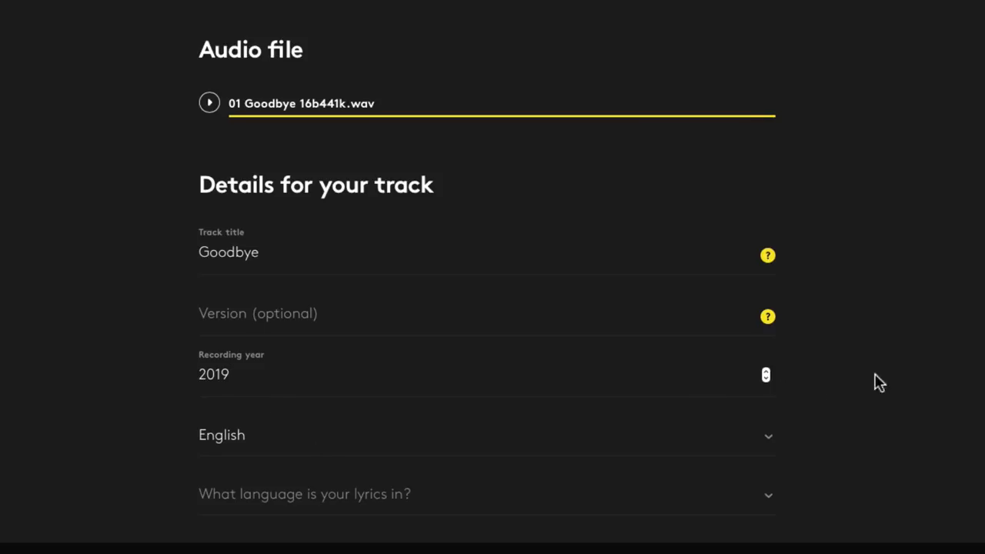
{"action": "scroll", "scroll_direction": "down", "scroll_amount": 3}
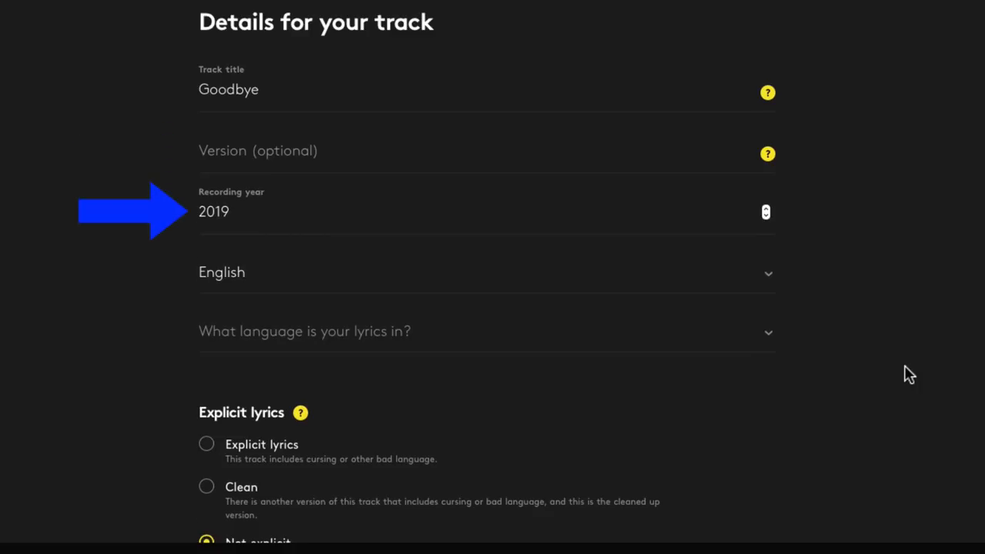
{"action": "left_click", "coordinate": [484, 331]}
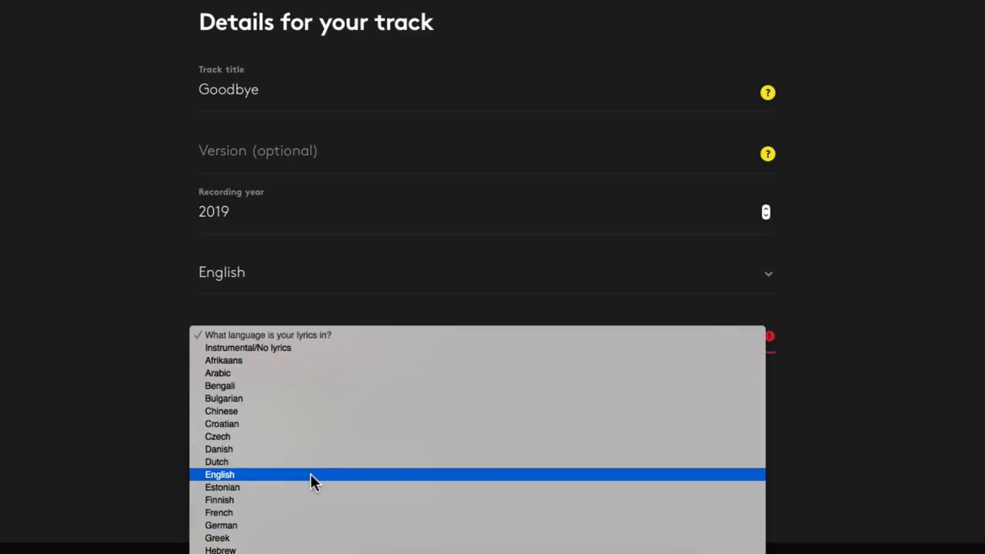
{"action": "left_click", "coordinate": [219, 474]}
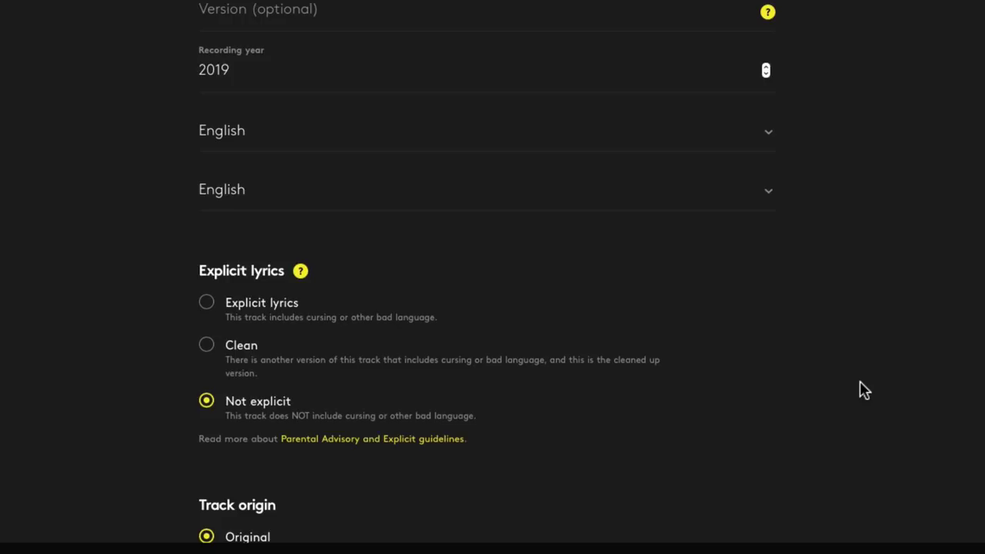
{"action": "scroll", "scroll_direction": "down", "scroll_amount": 3}
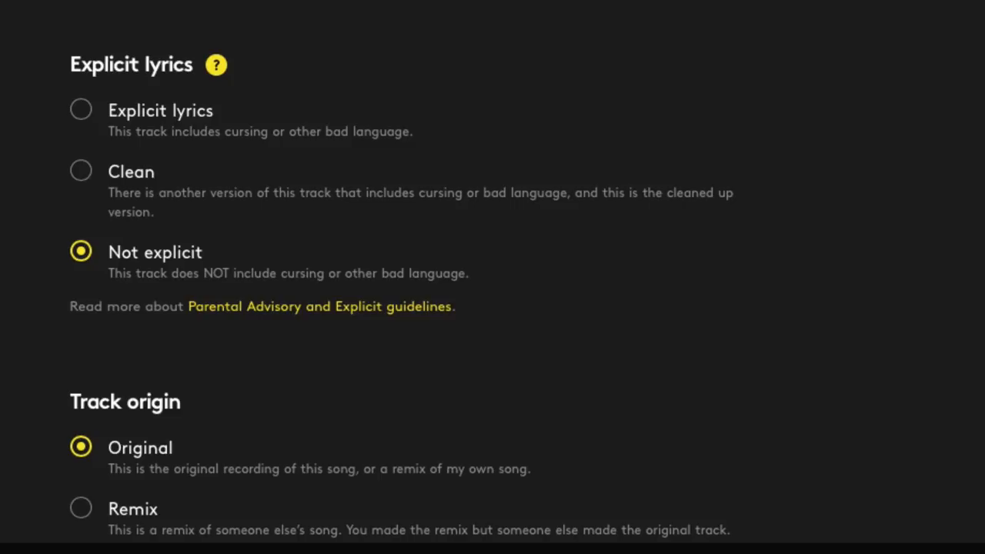
{"action": "scroll", "scroll_direction": "down", "scroll_amount": 3}
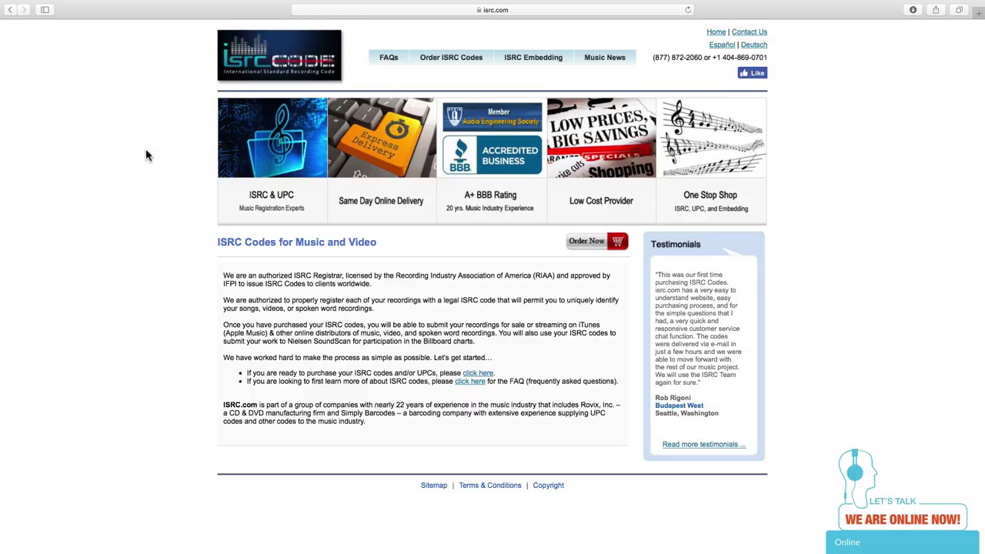
- Open the ISRC order form and enter 4 audio tracks
{"action": "left_click", "coordinate": [450, 57]}
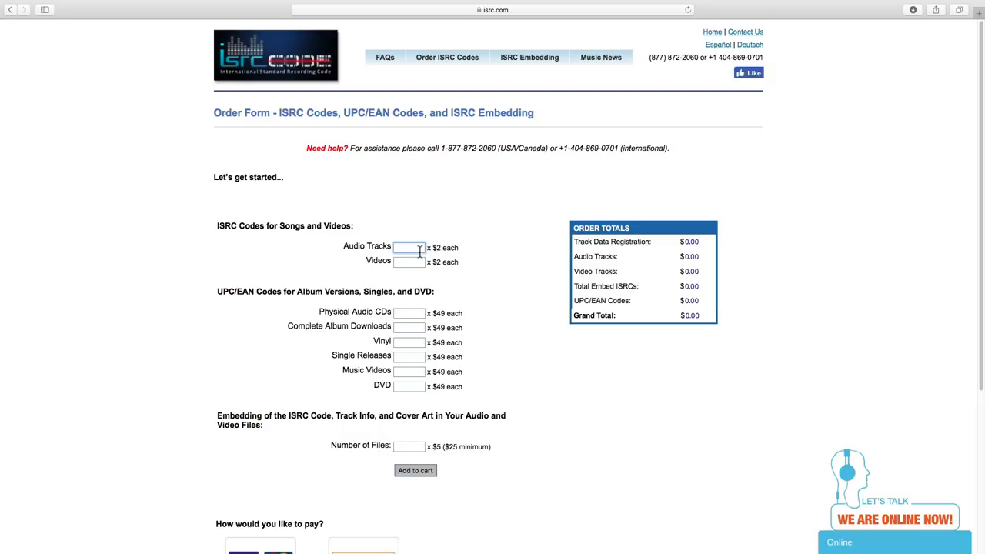
{"action": "type", "text": "4"}
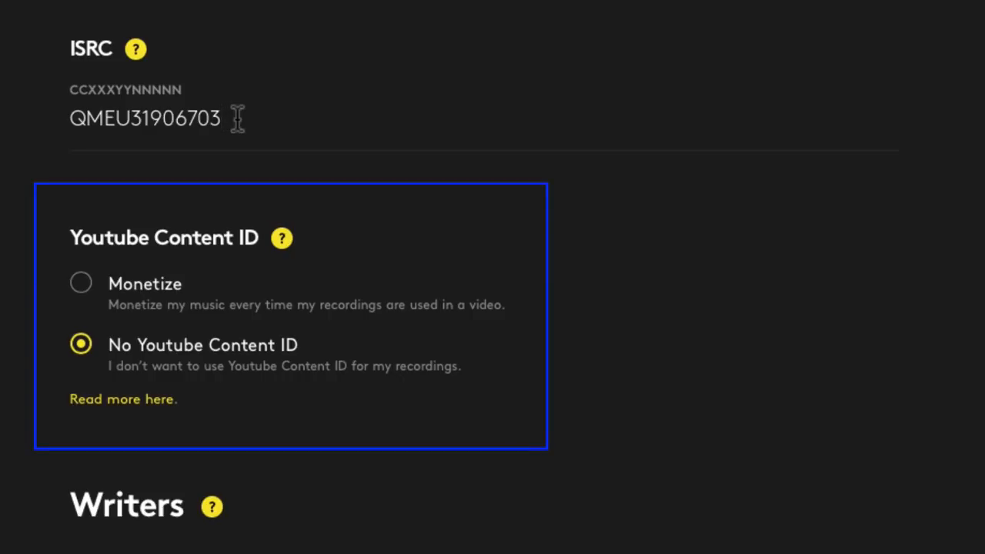
{"action": "mouse_move", "coordinate": [185, 294]}
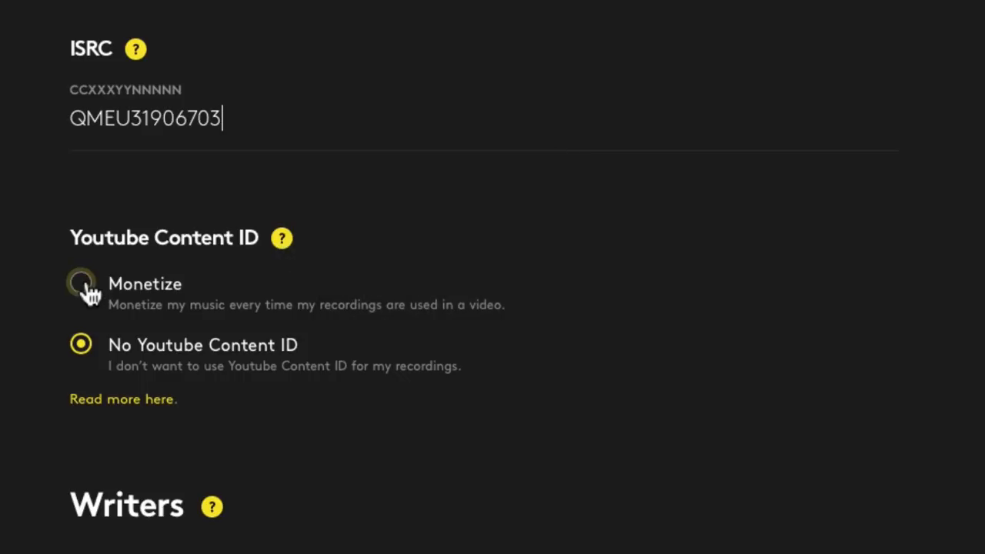
- Opt Goodbye into YouTube Content ID monetization and save its details
{"action": "left_click", "coordinate": [80, 283]}
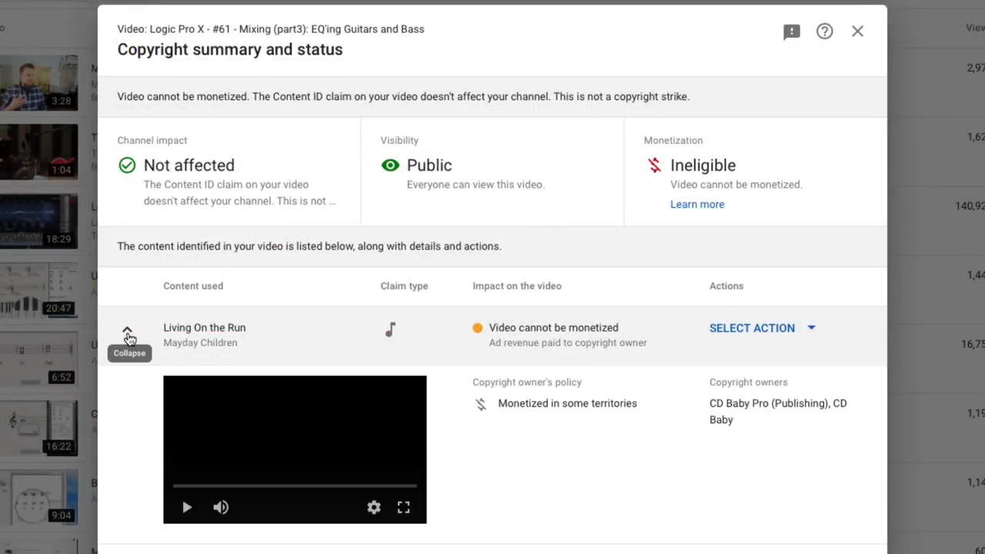
{"action": "mouse_move", "coordinate": [752, 424]}
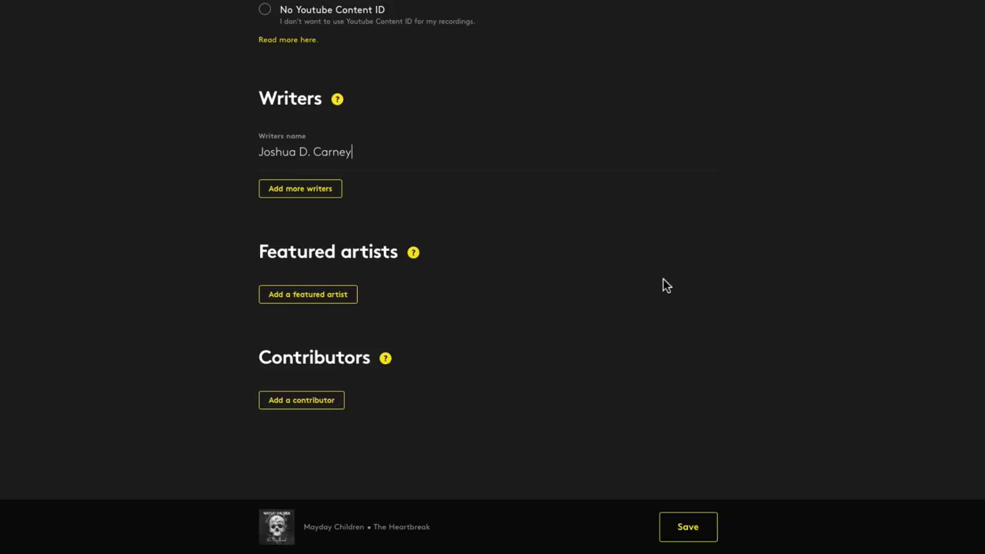
{"action": "mouse_move", "coordinate": [697, 539]}
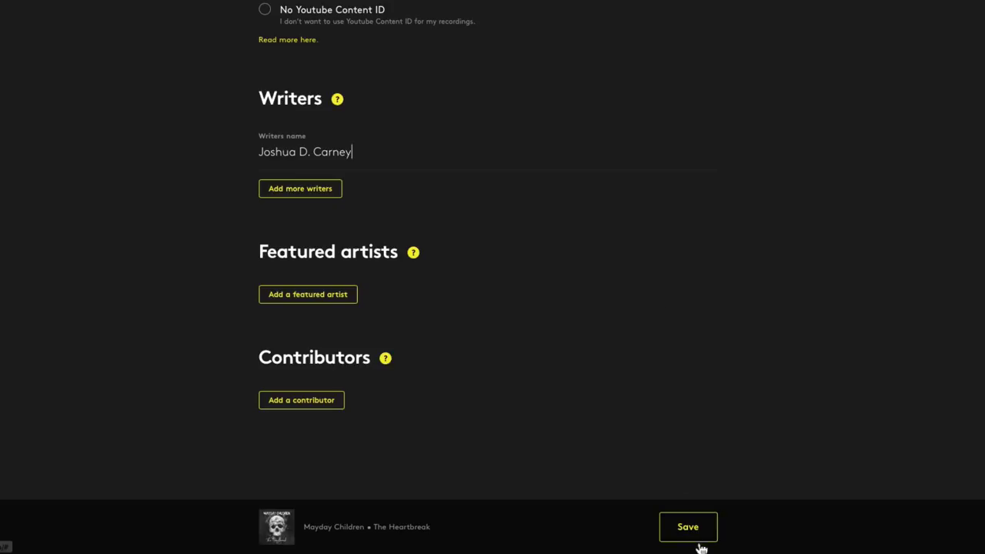
{"action": "left_click", "coordinate": [687, 526]}
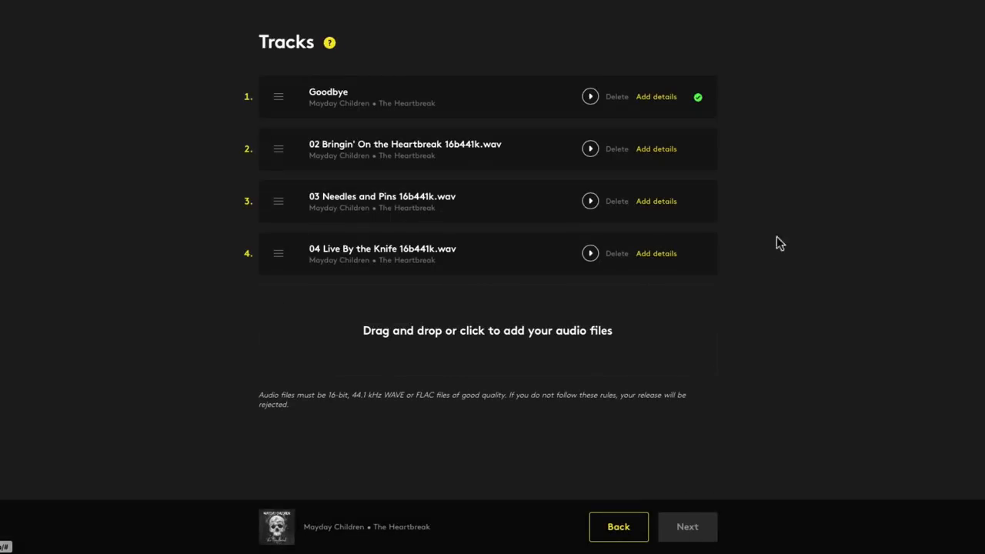
{"action": "mouse_move", "coordinate": [657, 148]}
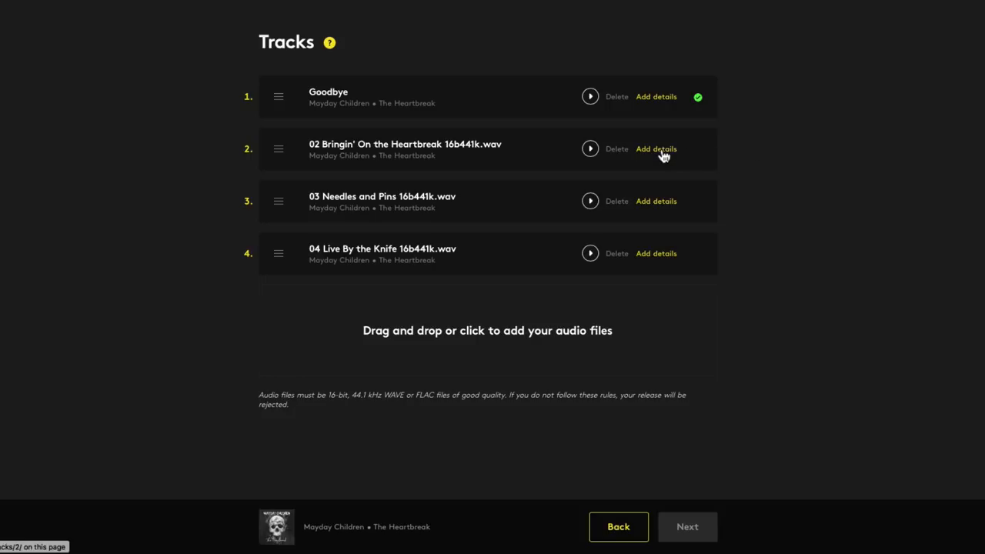
- Give track 2 the title 'Bringin' On the Heartbreak' in its details form
{"action": "left_click", "coordinate": [656, 148]}
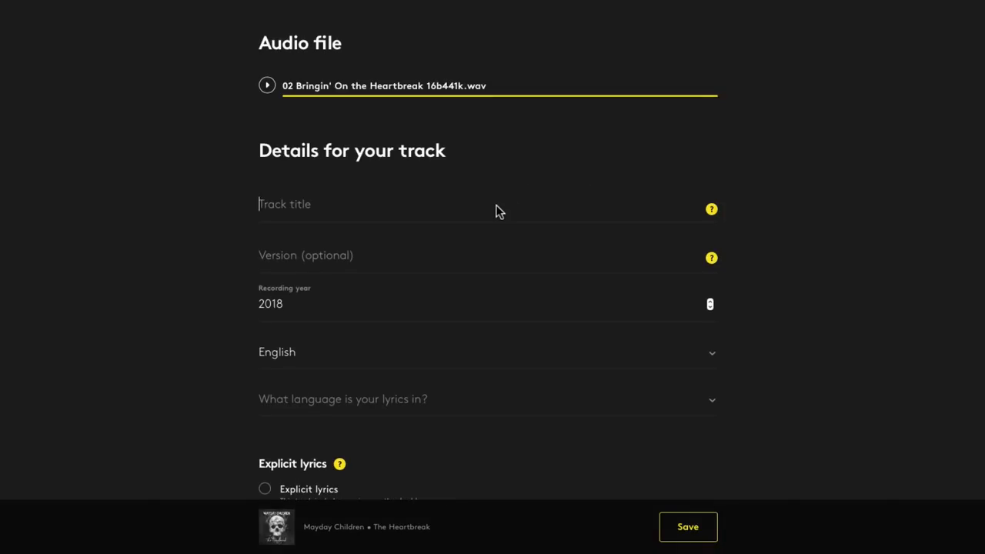
{"action": "type", "text": "Bringin'"}
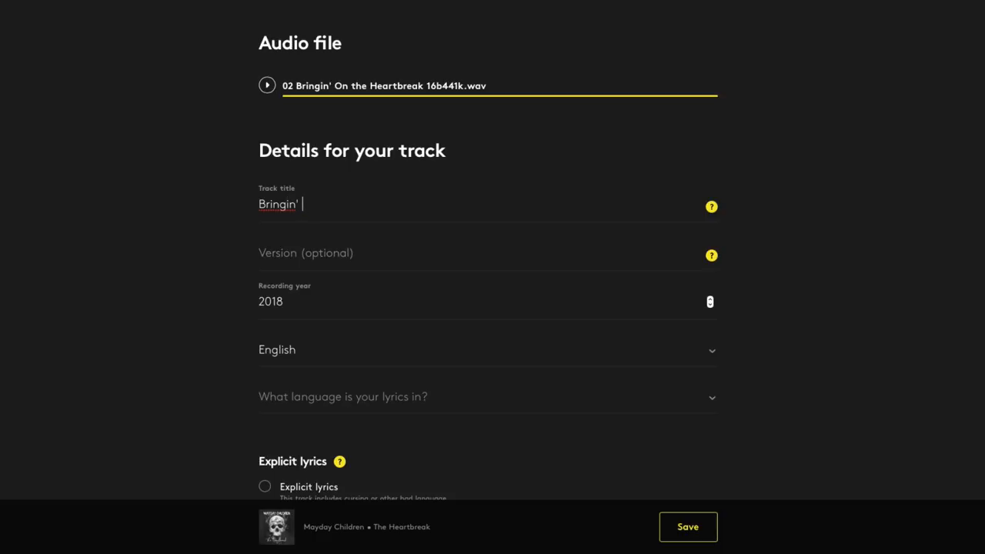
{"action": "type", "text": "On the Heartbreak"}
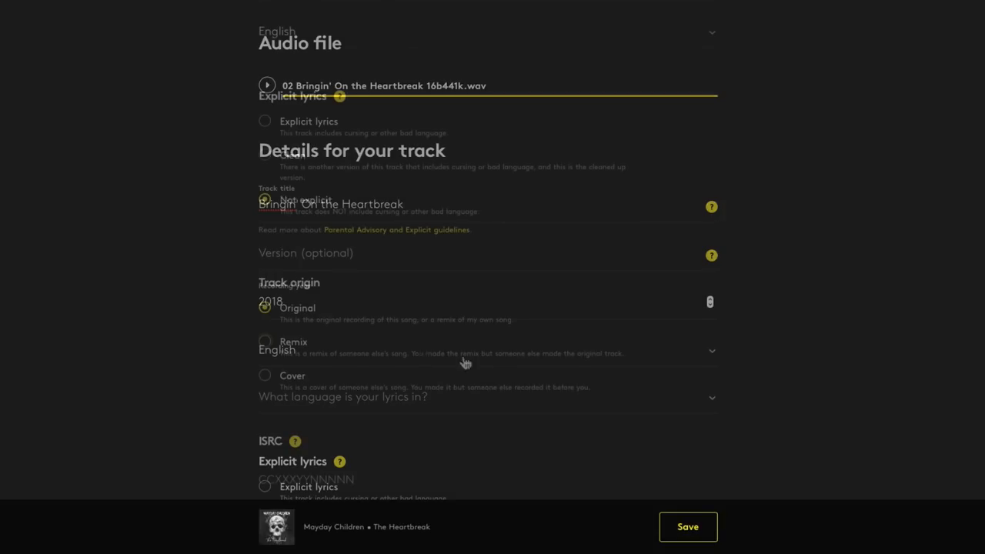
{"action": "left_click", "coordinate": [265, 376]}
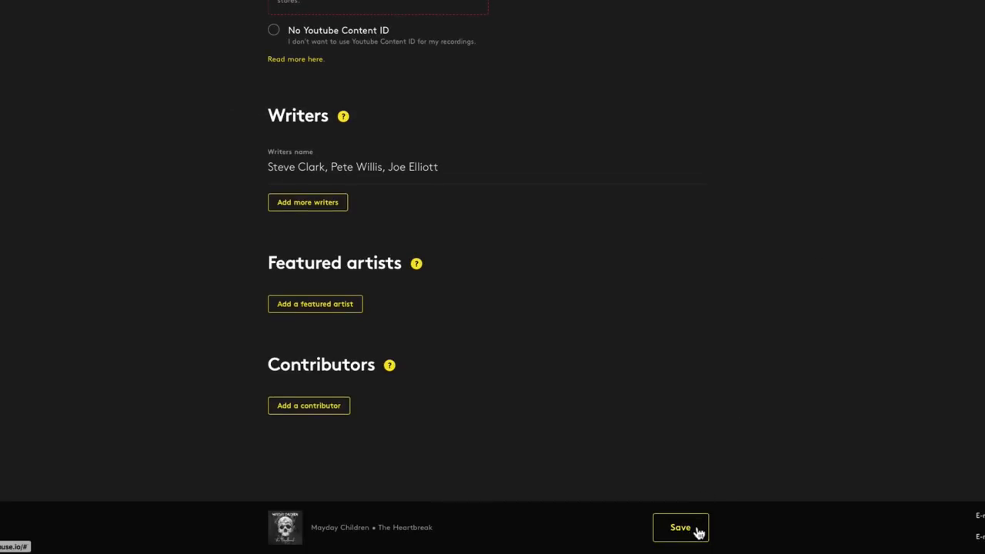
- Save track 2, then review delivery countries and music stores, leaving everything selected
{"action": "left_click", "coordinate": [679, 527]}
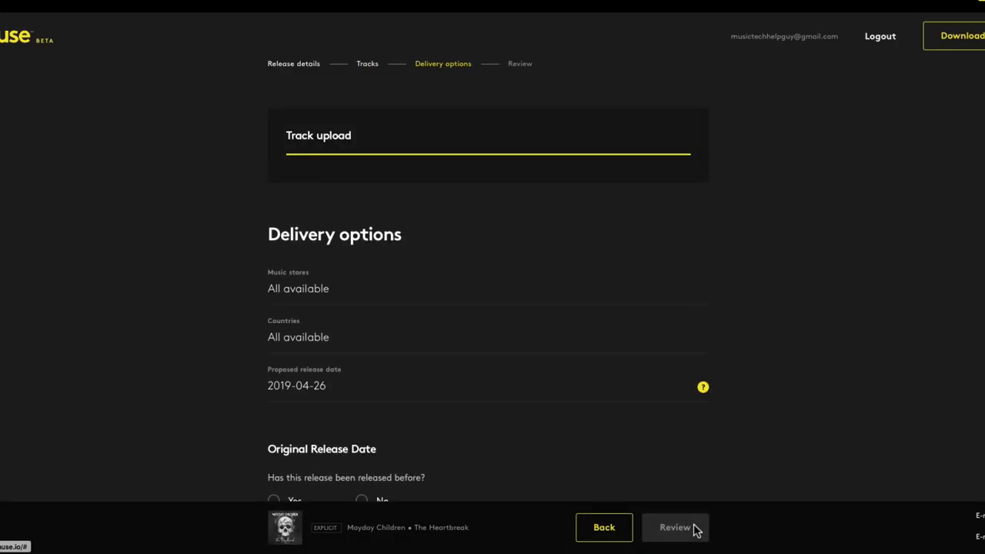
{"action": "mouse_move", "coordinate": [335, 287]}
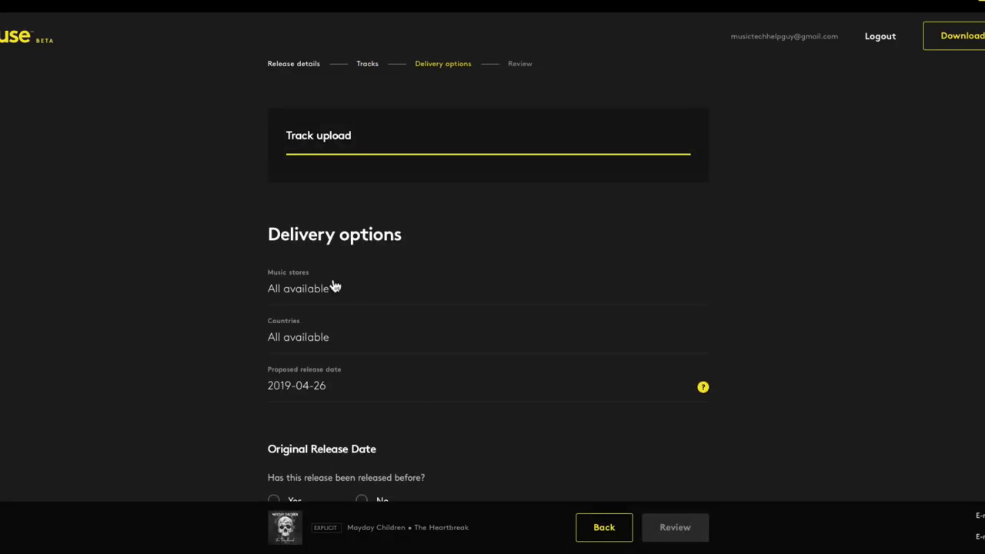
{"action": "left_click", "coordinate": [298, 288]}
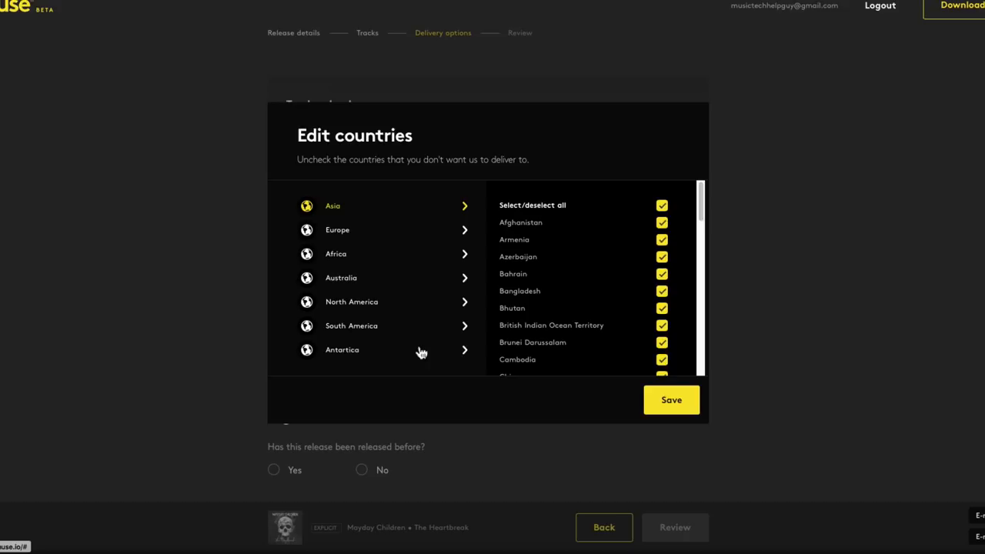
{"action": "left_click", "coordinate": [670, 400]}
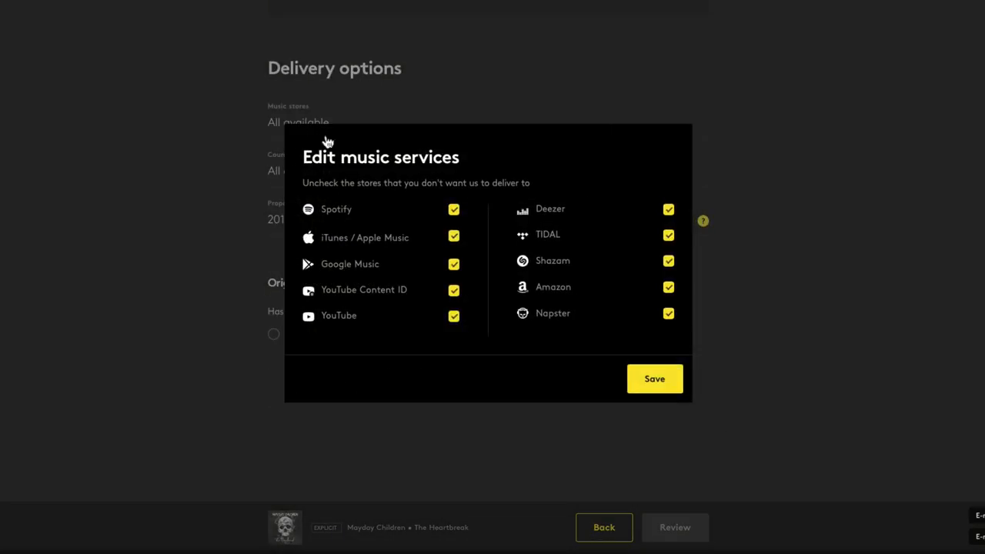
{"action": "left_click", "coordinate": [654, 379]}
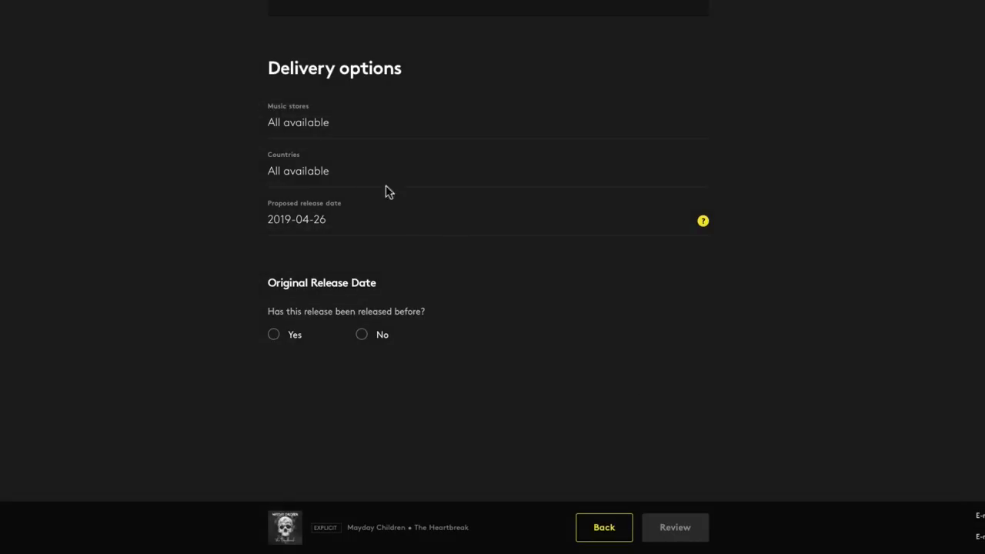
{"action": "left_click", "coordinate": [298, 171]}
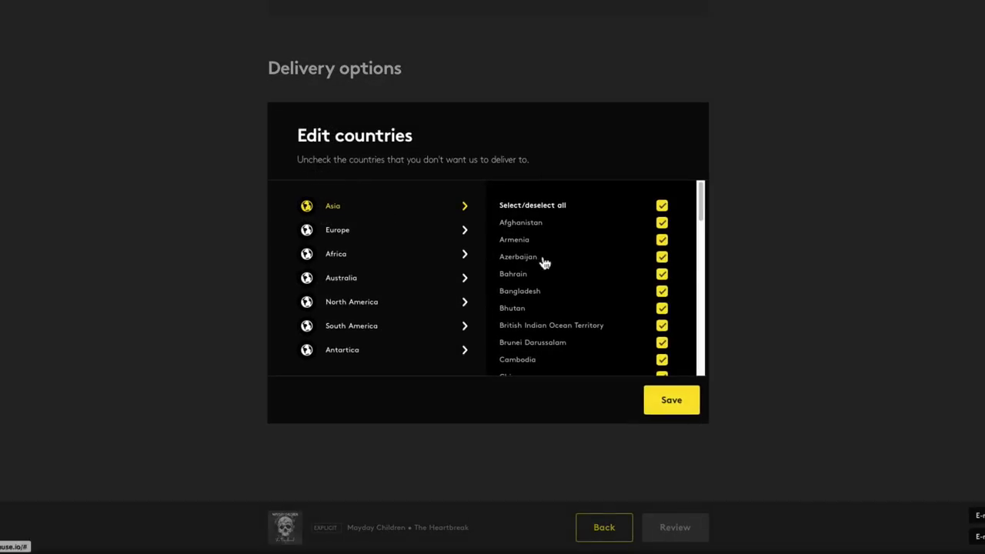
{"action": "scroll", "scroll_direction": "down", "scroll_amount": 3}
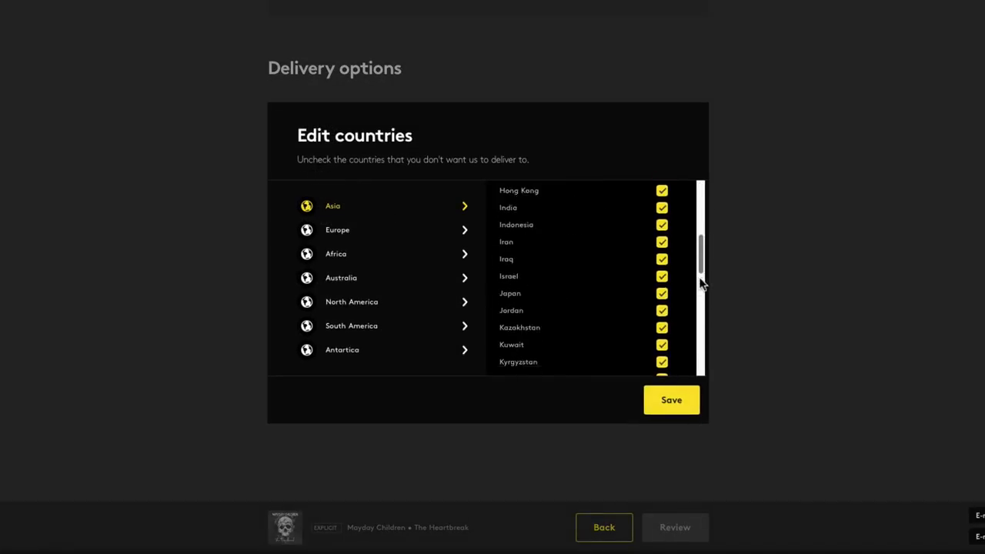
{"action": "left_click", "coordinate": [671, 400]}
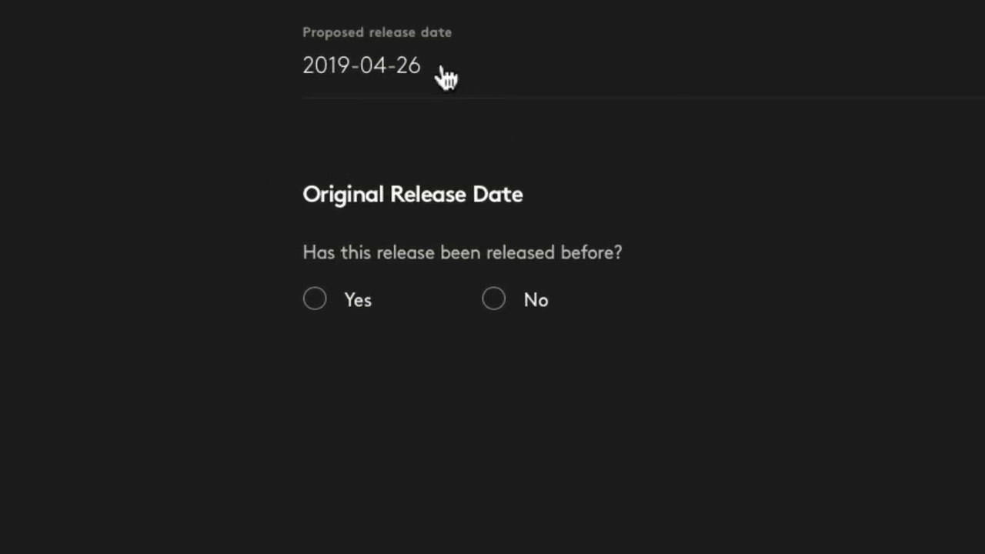
- Set the release date to April 24, mark the EP as unreleased, and confirm launch
{"action": "left_click", "coordinate": [362, 65]}
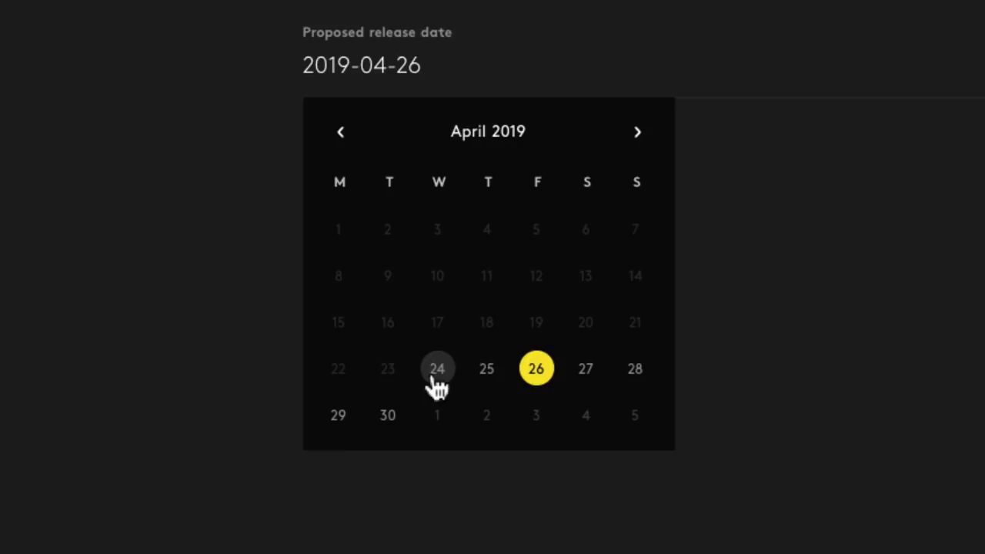
{"action": "left_click", "coordinate": [437, 369]}
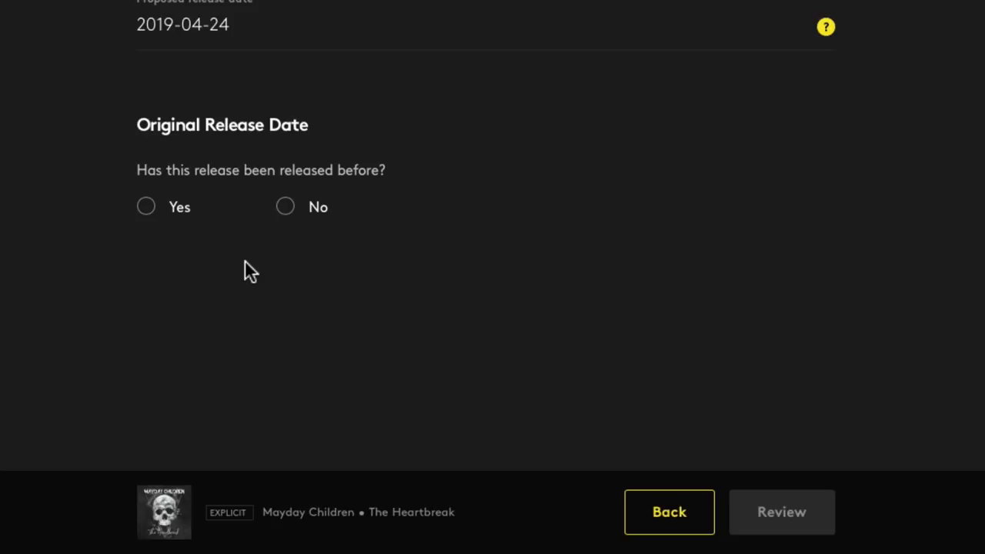
{"action": "left_click", "coordinate": [285, 207]}
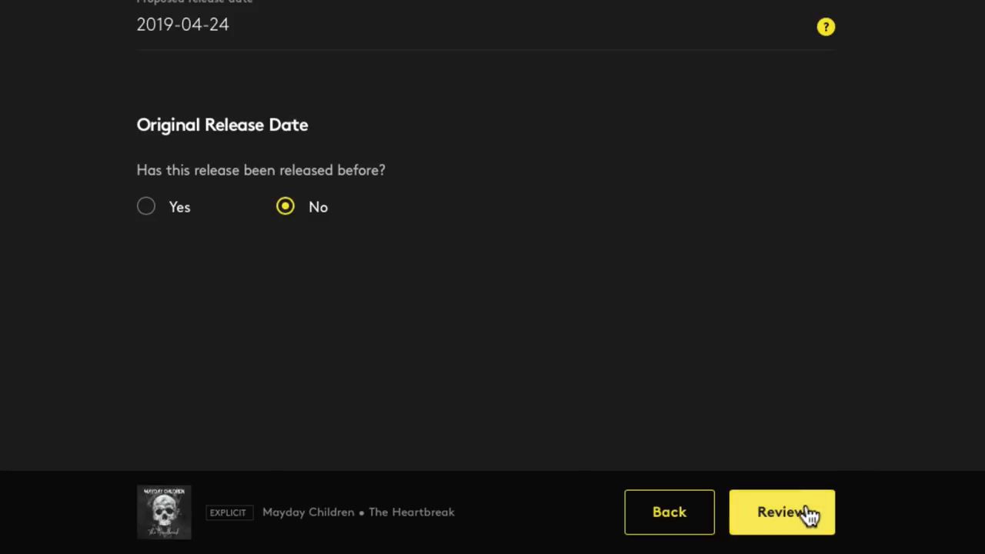
{"action": "left_click", "coordinate": [781, 512]}
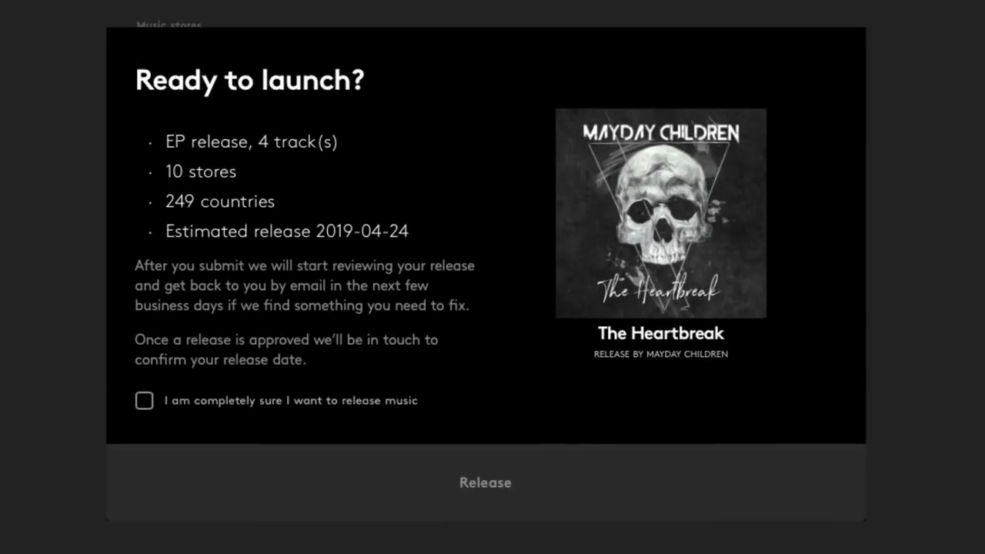
{"action": "left_click", "coordinate": [485, 483]}
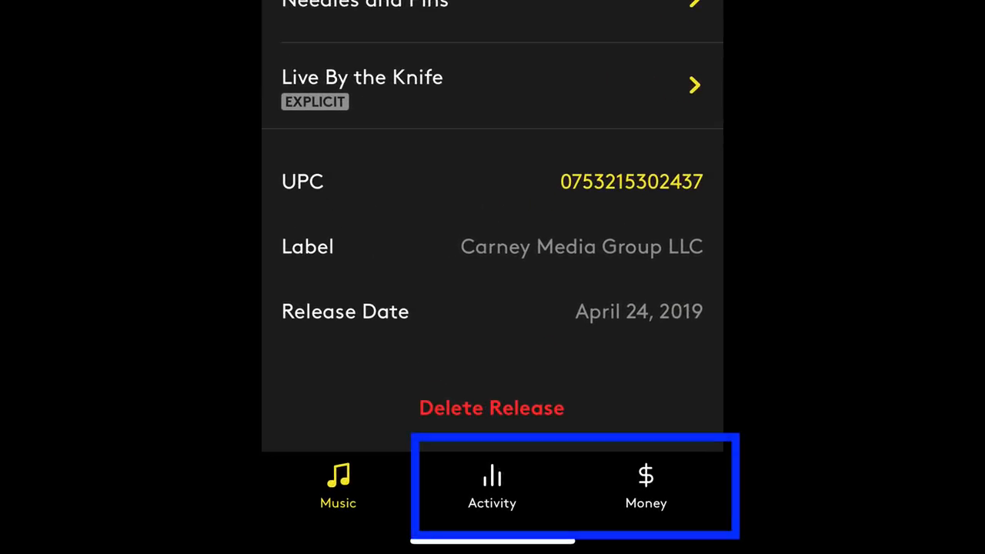
- View the released EP's Activity tab, which shows no stream data yet
{"action": "left_click", "coordinate": [492, 484]}
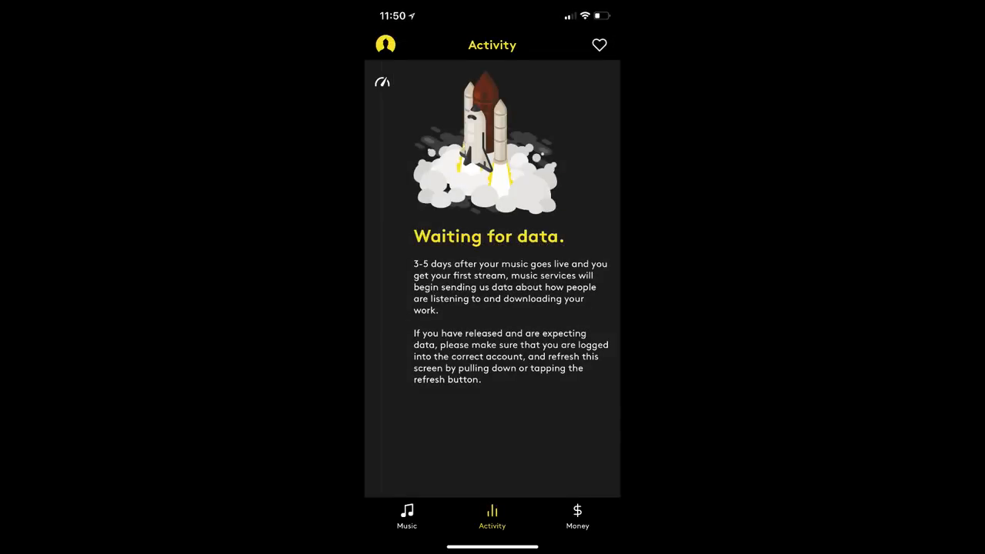
{"action": "left_click", "coordinate": [577, 516]}
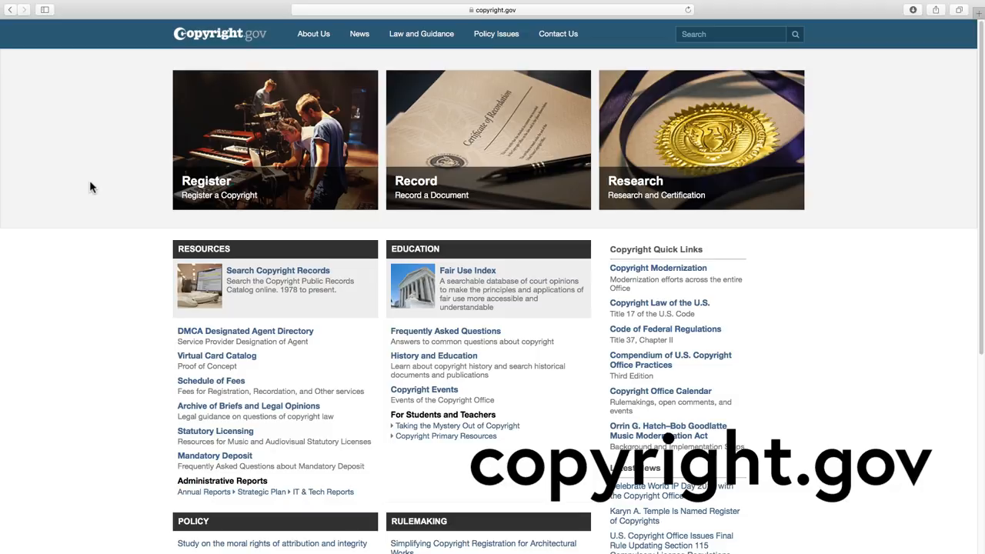
- Log in to eCO from copyright.gov and start a new Standard Application registration
{"action": "left_click", "coordinate": [275, 140]}
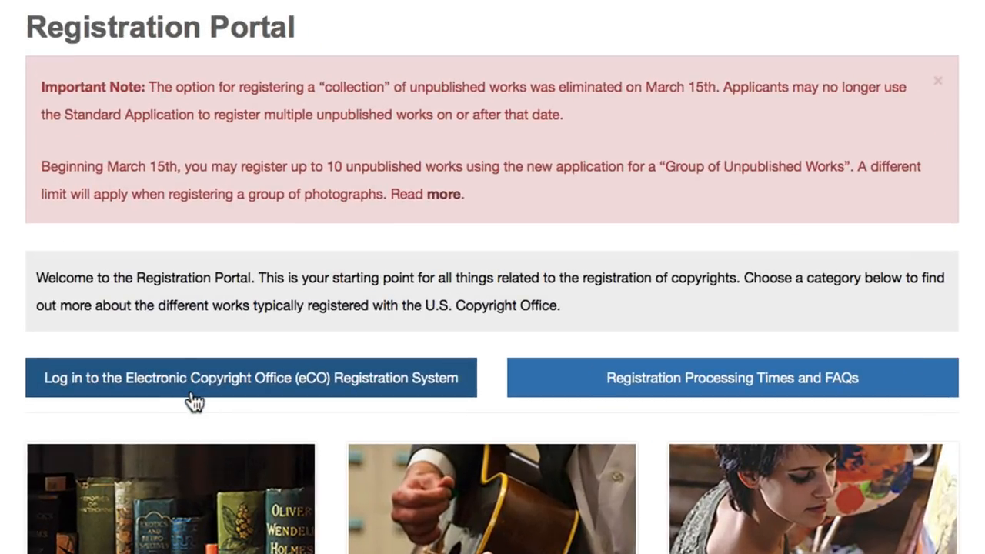
{"action": "left_click", "coordinate": [250, 378]}
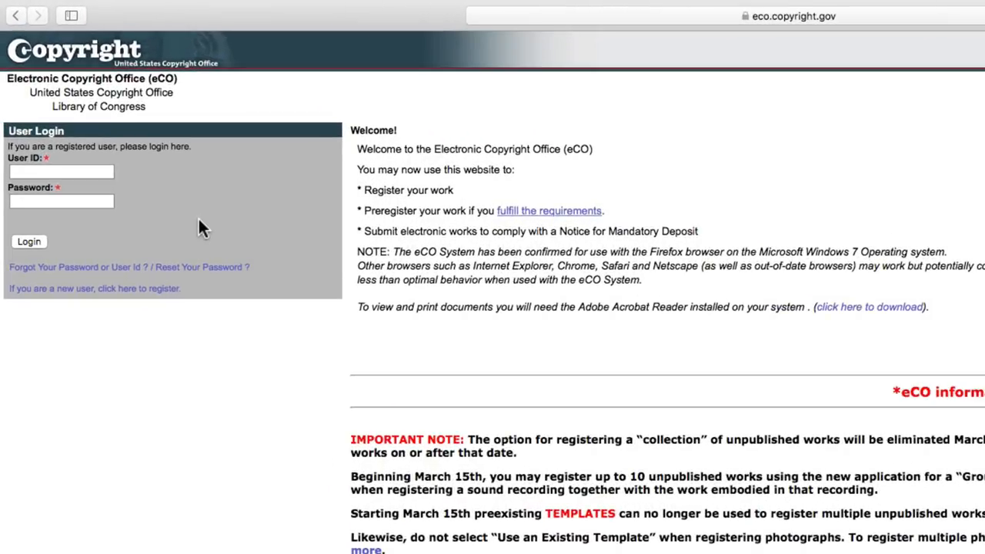
{"action": "left_click", "coordinate": [28, 241]}
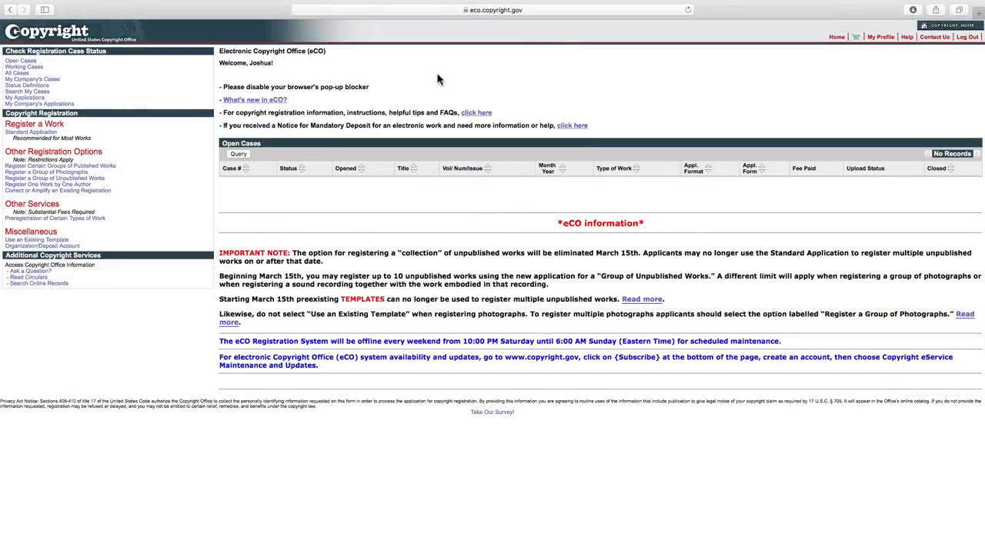
{"action": "mouse_move", "coordinate": [363, 91]}
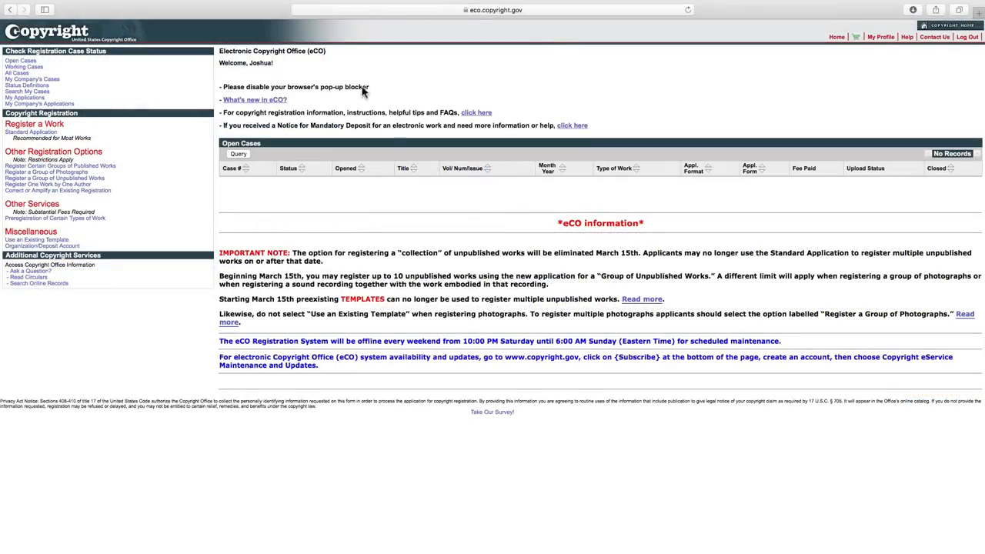
{"action": "mouse_move", "coordinate": [385, 85]}
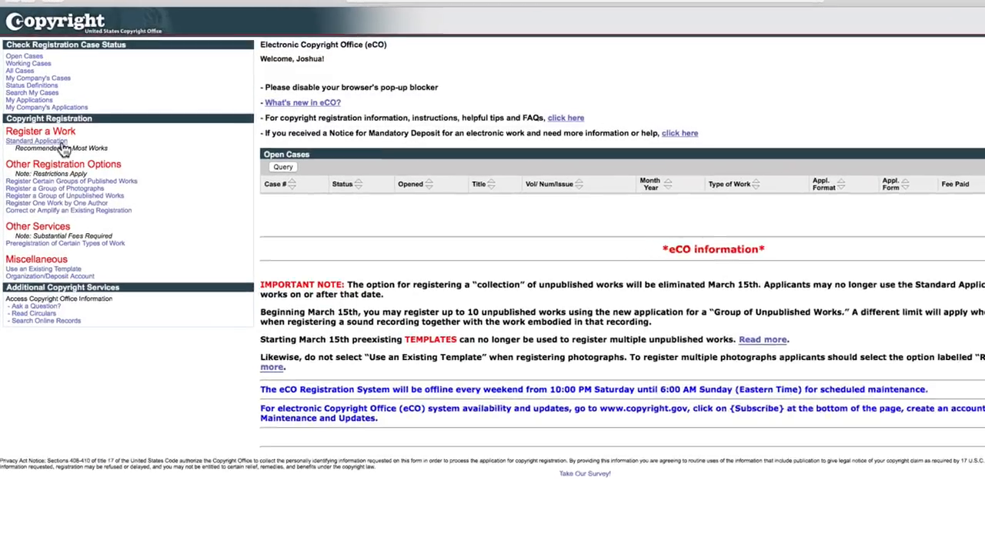
{"action": "left_click", "coordinate": [36, 141]}
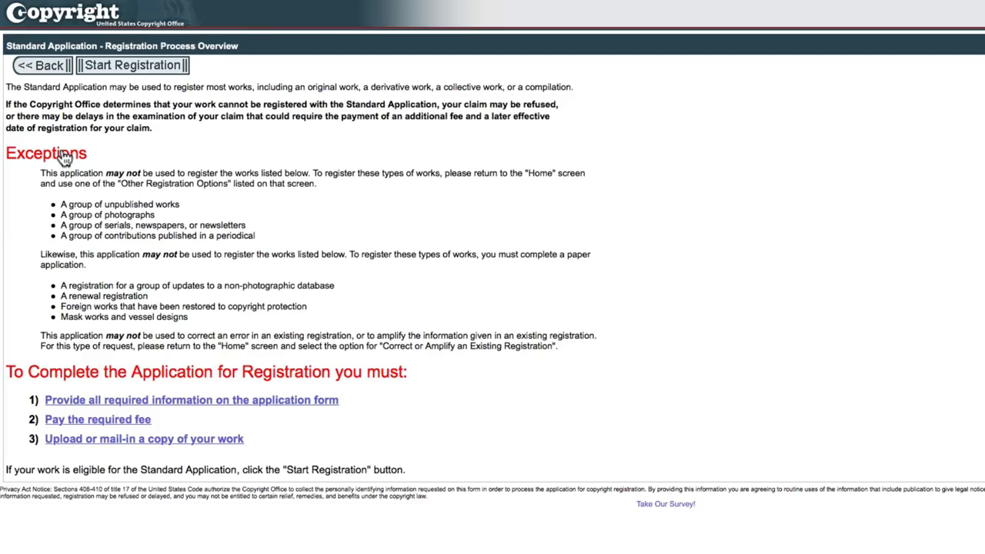
{"action": "left_click", "coordinate": [131, 65]}
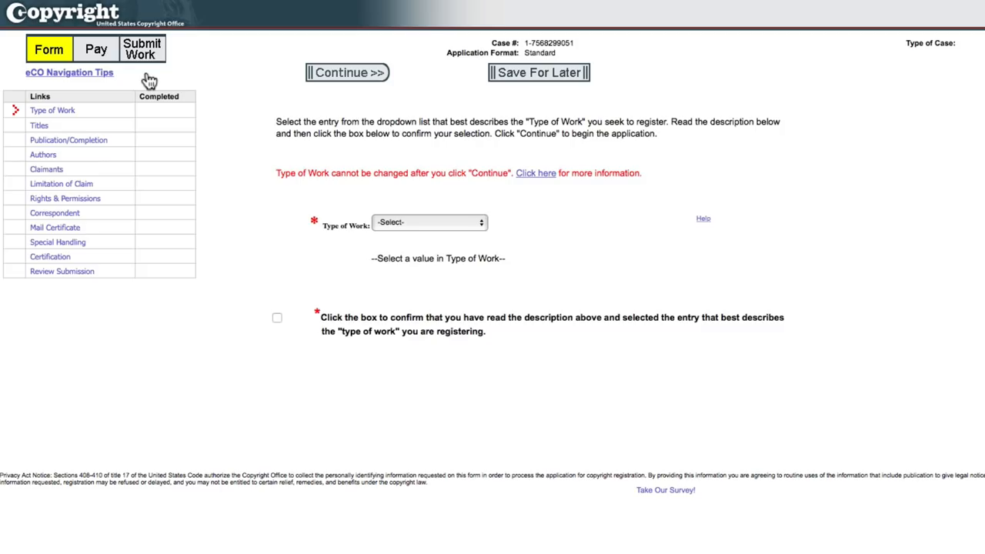
- Choose Sound Recording as the Type of Work and continue to the Titles screen
{"action": "left_click", "coordinate": [429, 223]}
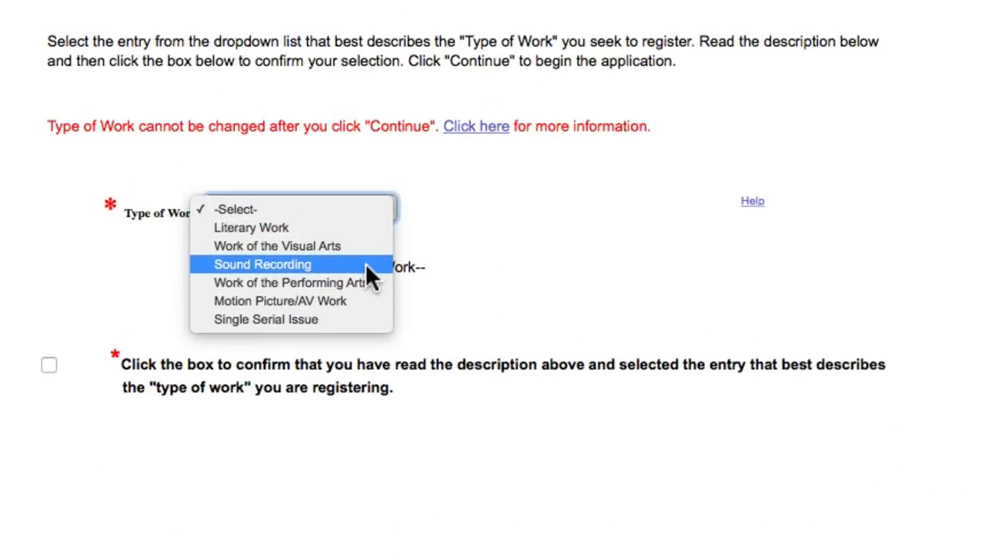
{"action": "mouse_move", "coordinate": [363, 269]}
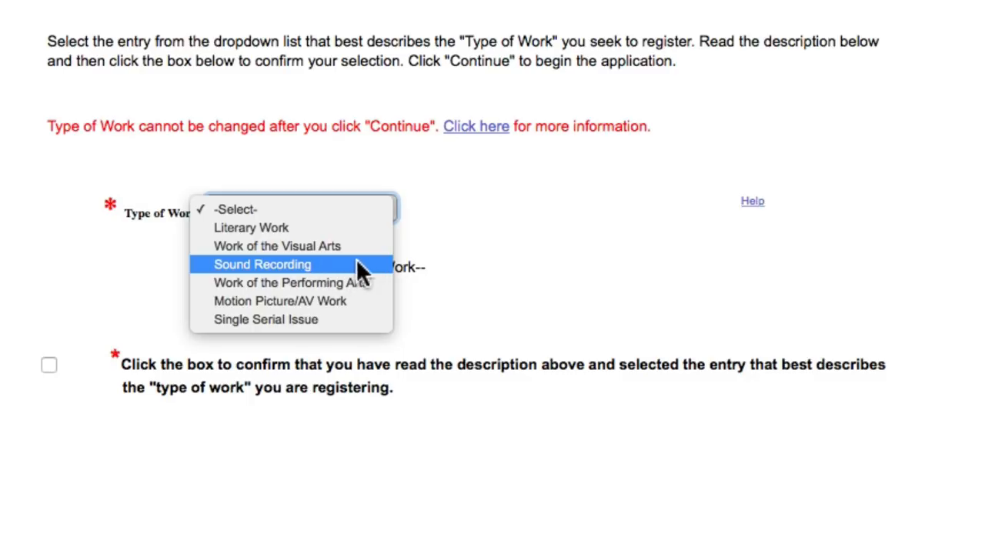
{"action": "mouse_move", "coordinate": [370, 283]}
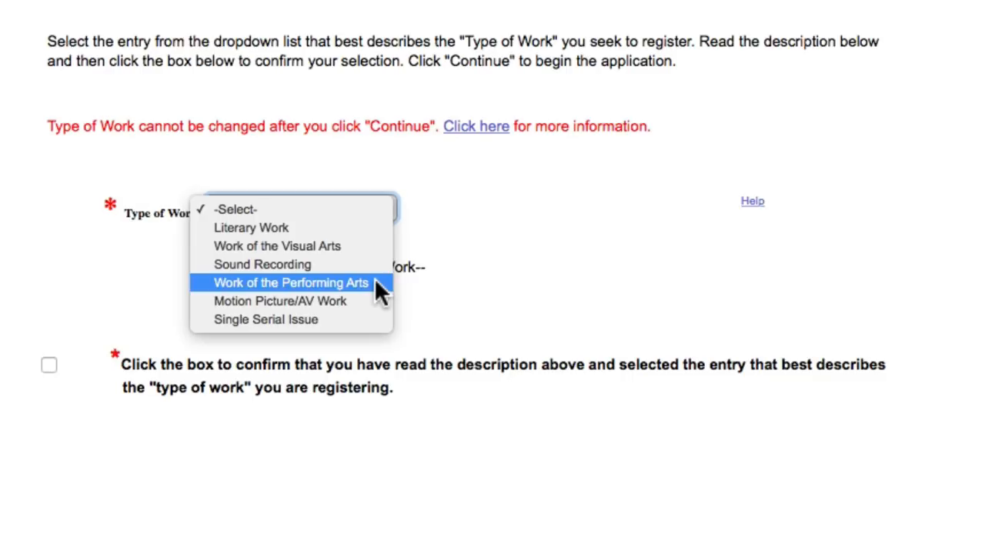
{"action": "mouse_move", "coordinate": [377, 269]}
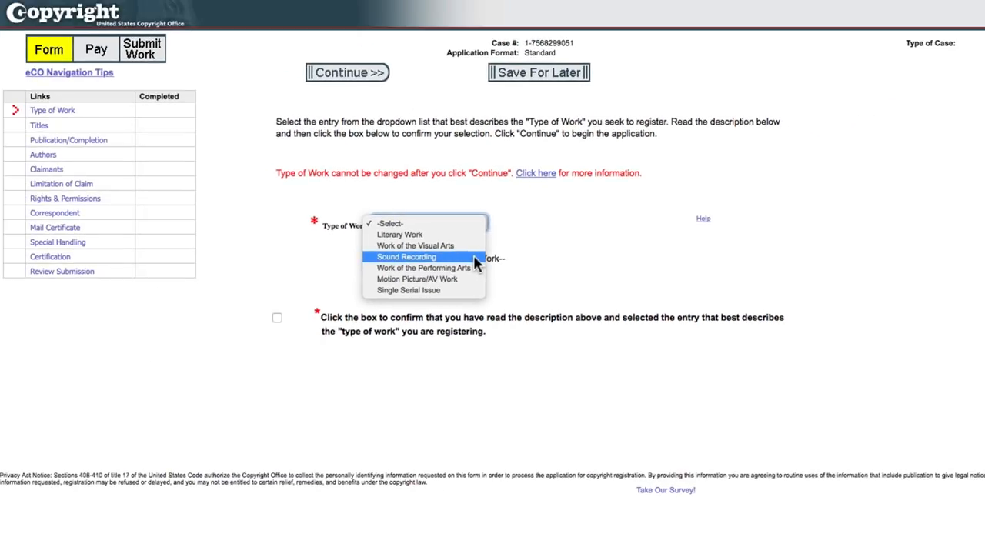
{"action": "left_click", "coordinate": [406, 256]}
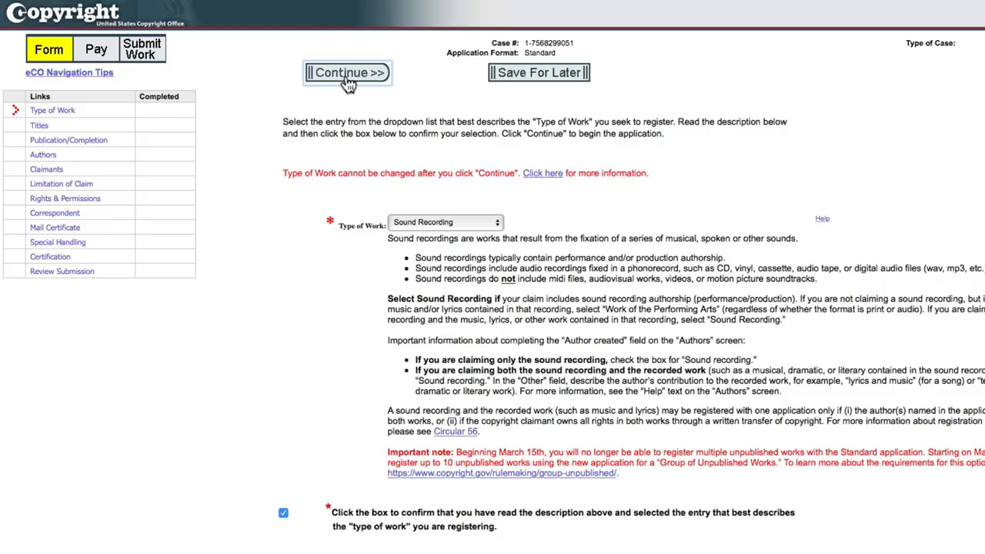
{"action": "left_click", "coordinate": [347, 71]}
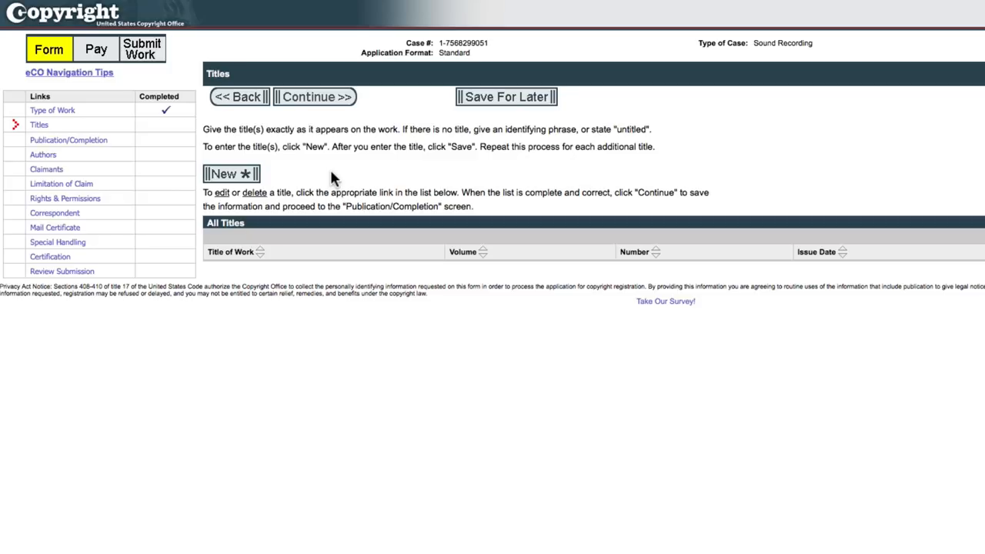
- Add 'Goodbye' and 'Needles and Pins' as titles of works being registered
{"action": "left_click", "coordinate": [231, 173]}
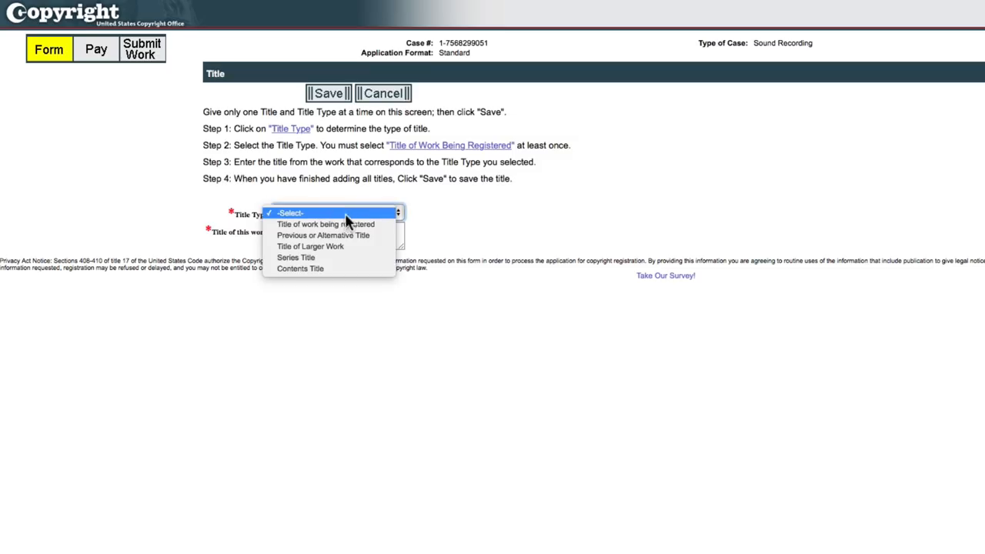
{"action": "left_click", "coordinate": [326, 224]}
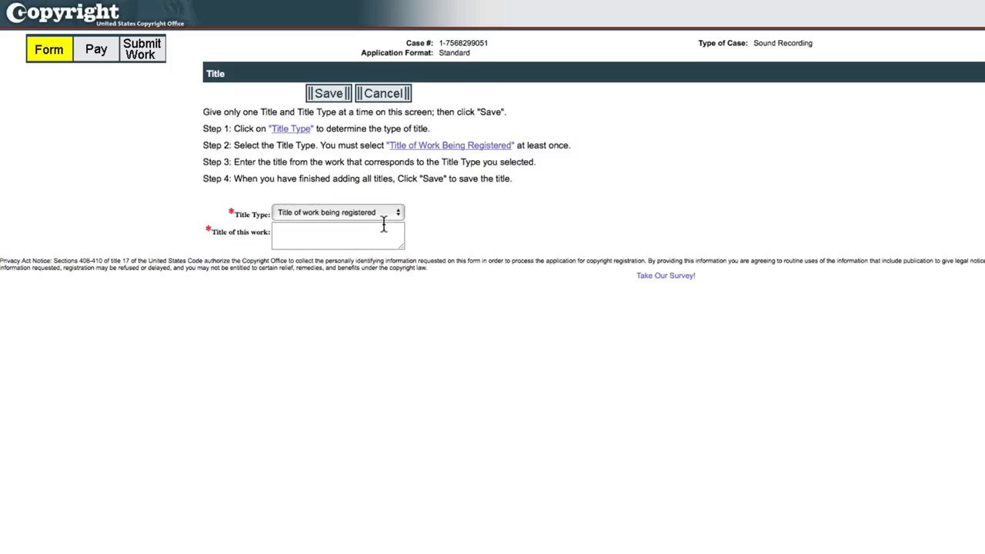
{"action": "type", "text": "Goodby"}
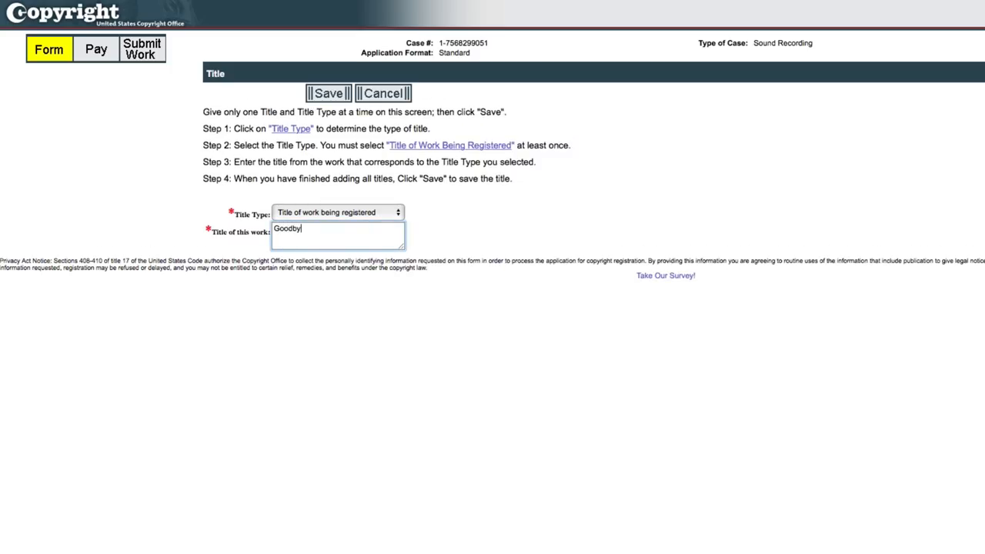
{"action": "left_click", "coordinate": [327, 94]}
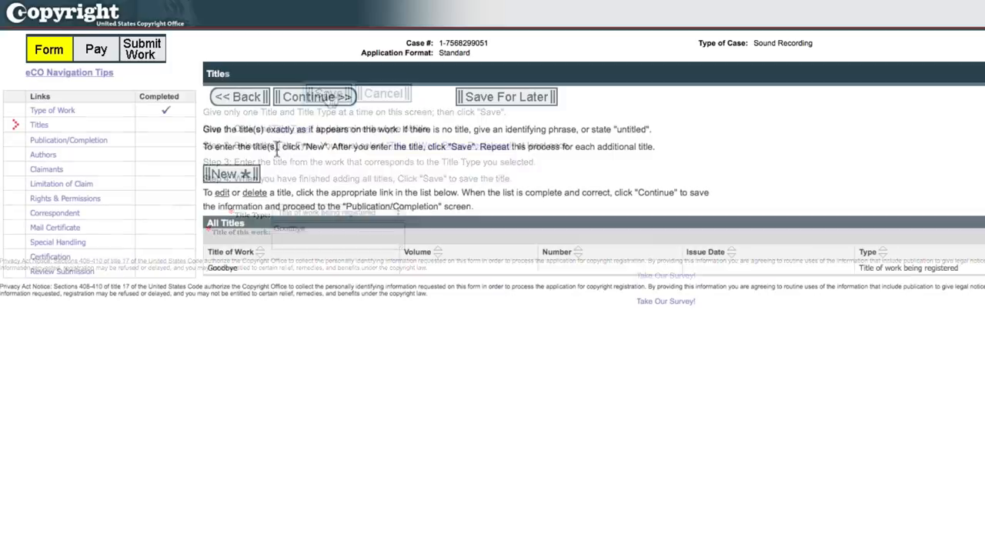
{"action": "left_click", "coordinate": [228, 173]}
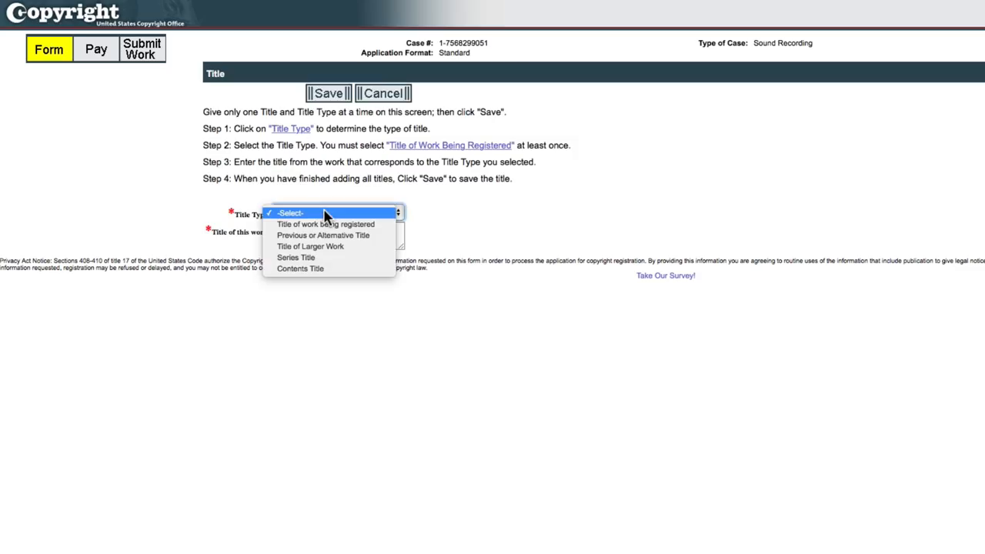
{"action": "left_click", "coordinate": [326, 224]}
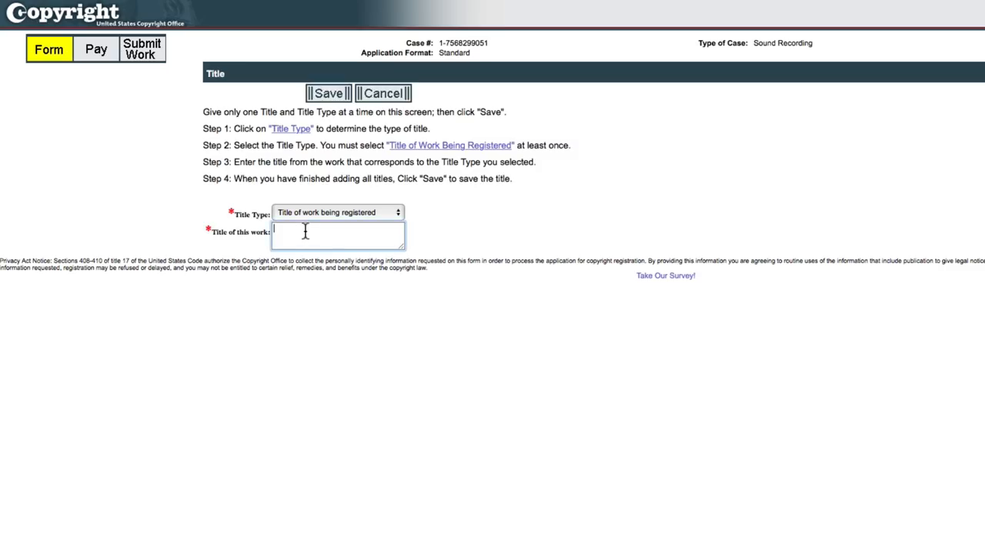
{"action": "type", "text": "Needles and P"}
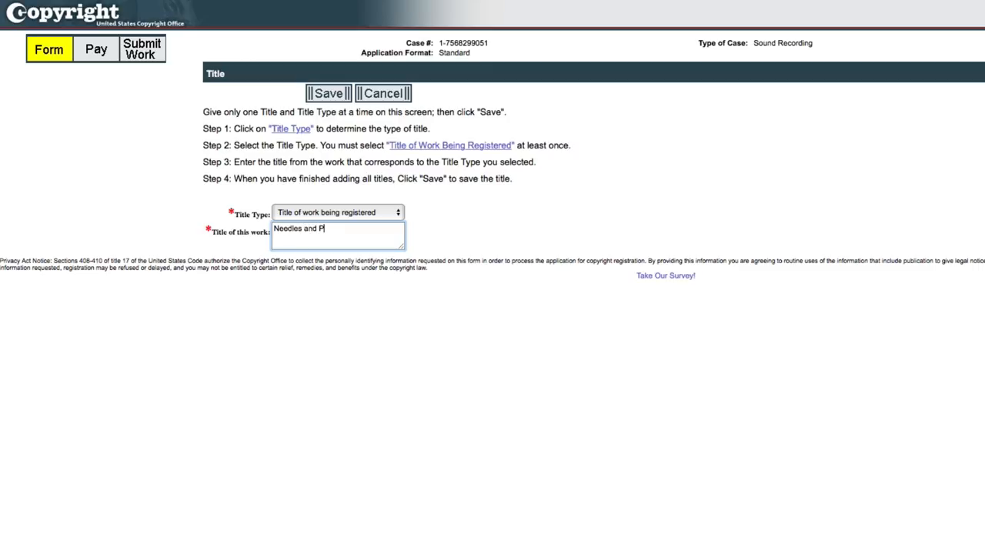
{"action": "left_click", "coordinate": [338, 212]}
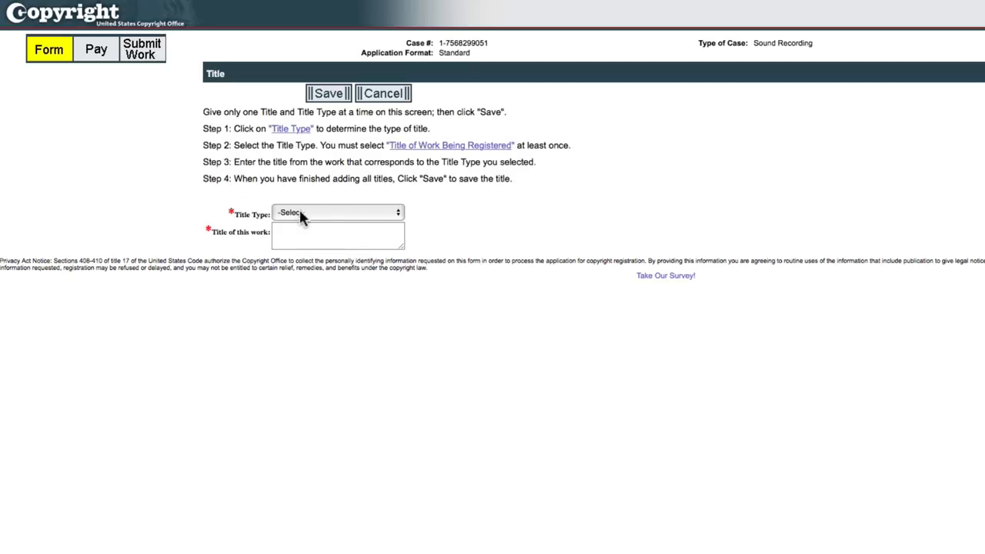
- Add 'Live By the Knife' as the third title and save it
{"action": "left_click", "coordinate": [337, 212]}
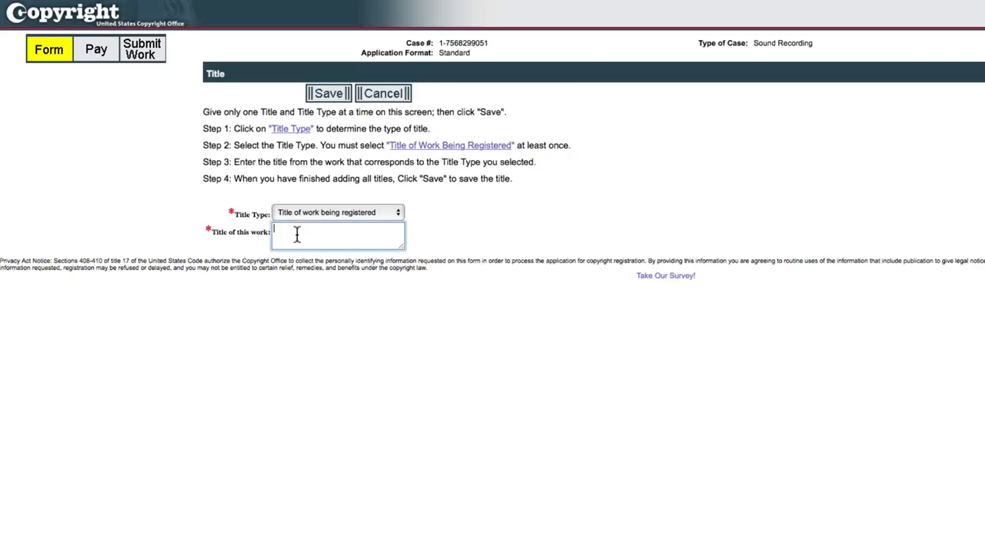
{"action": "type", "text": "Live By the"}
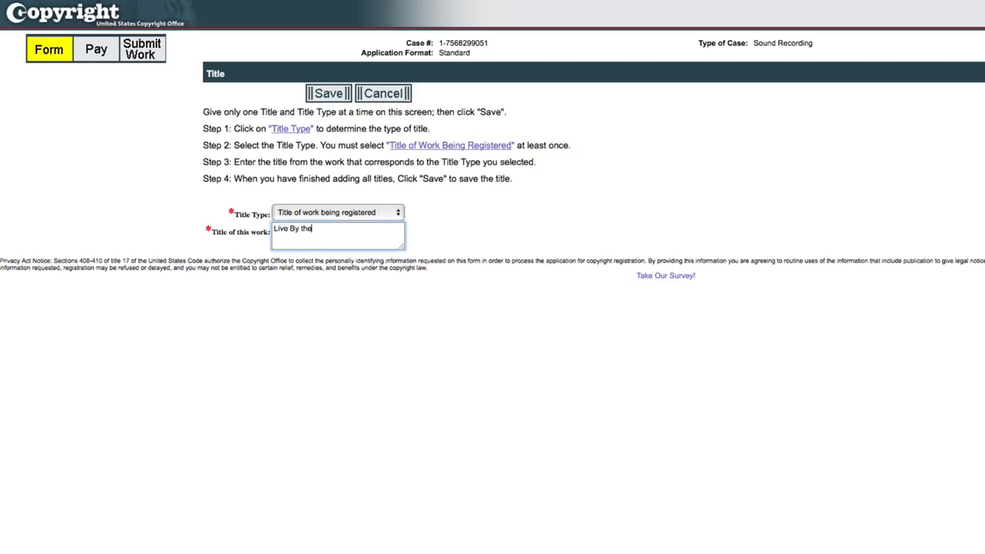
{"action": "type", "text": "Knife"}
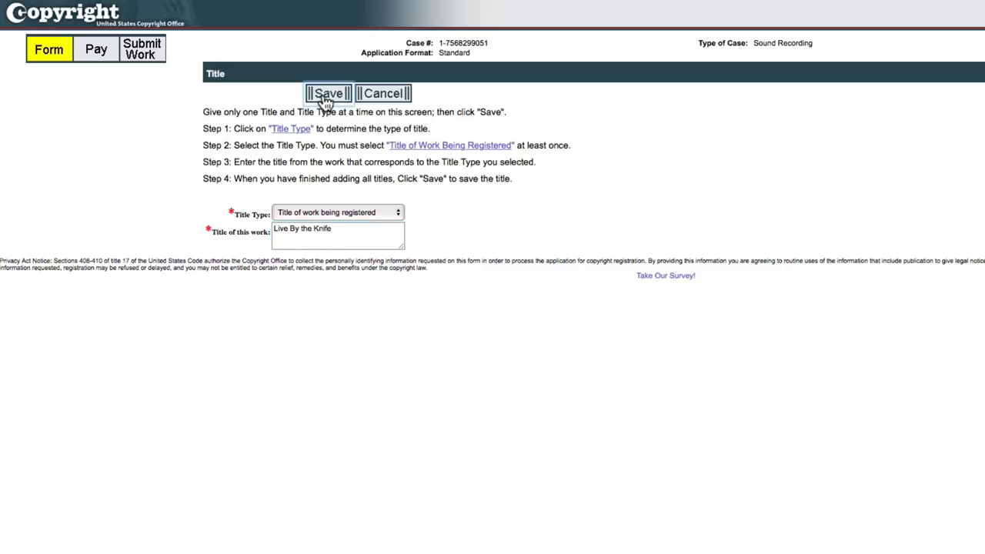
{"action": "left_click", "coordinate": [328, 93]}
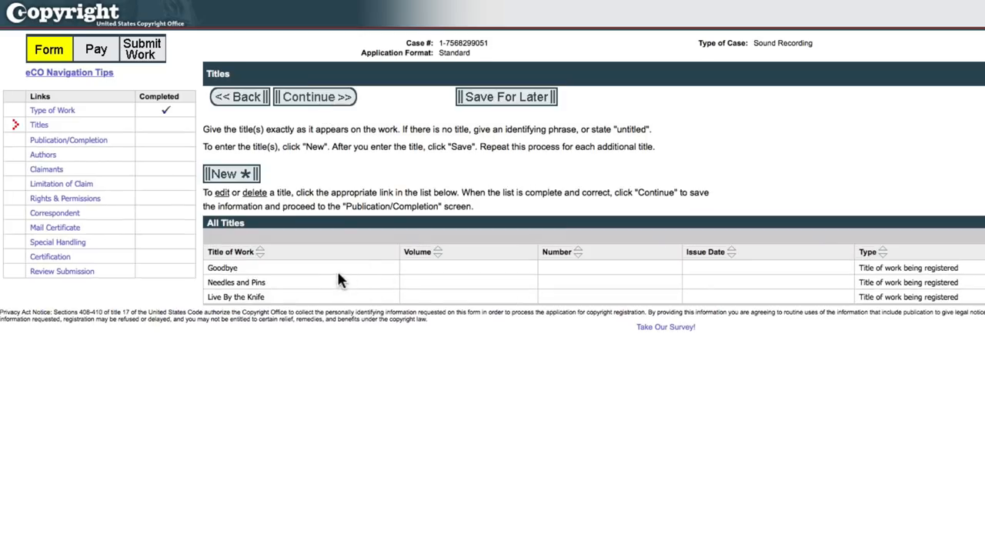
{"action": "mouse_move", "coordinate": [426, 274]}
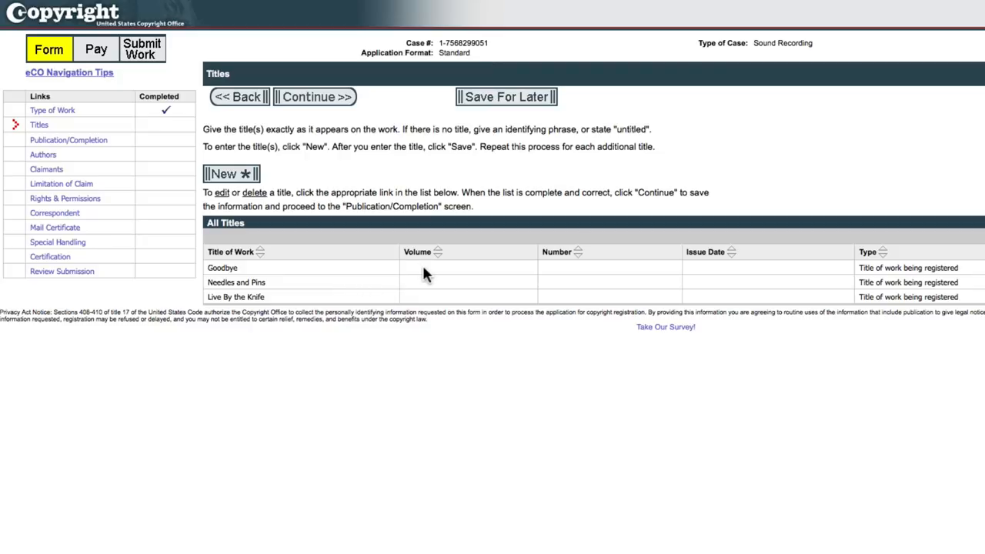
{"action": "mouse_move", "coordinate": [364, 270]}
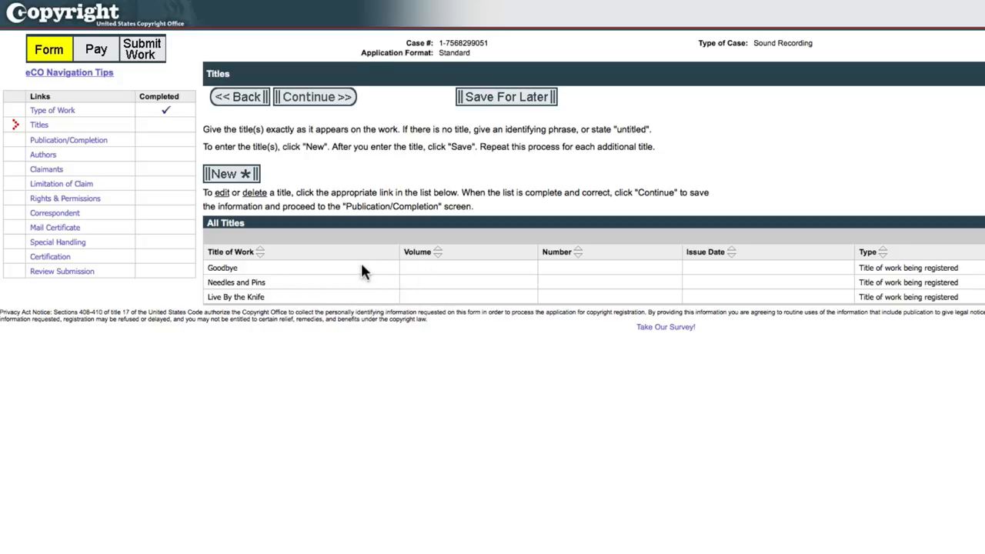
{"action": "mouse_move", "coordinate": [344, 217]}
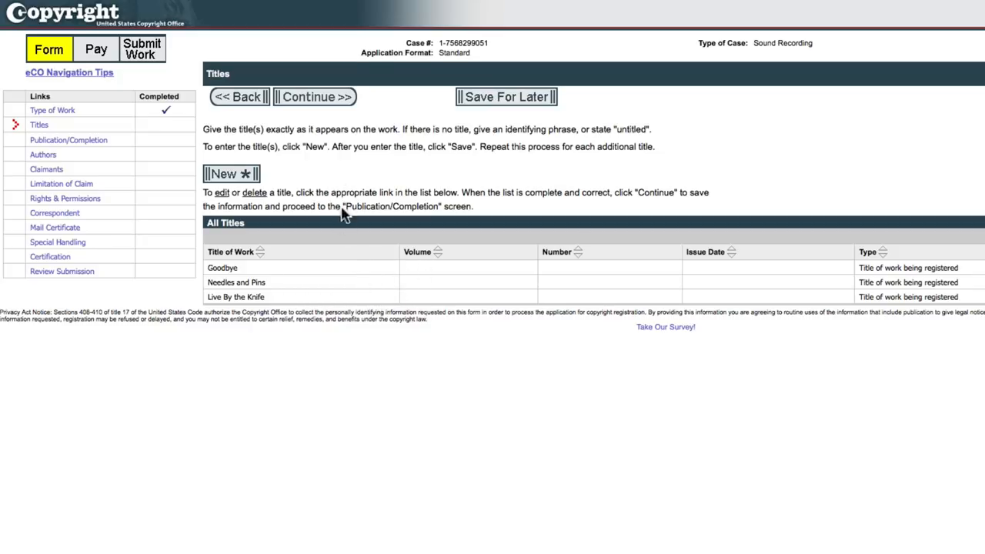
{"action": "mouse_move", "coordinate": [343, 191]}
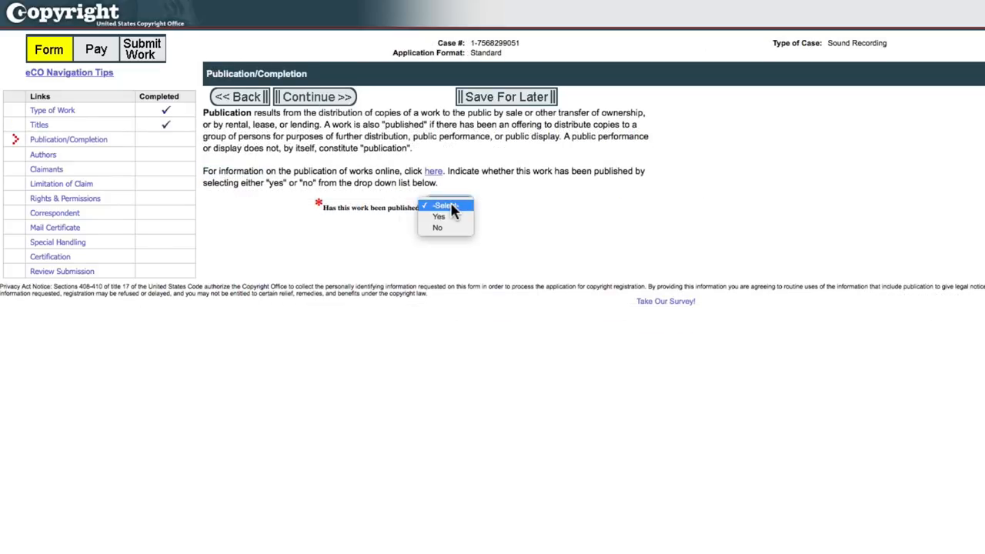
- Mark the work as unpublished, completed in 2019, and continue to Authors
{"action": "left_click", "coordinate": [437, 228]}
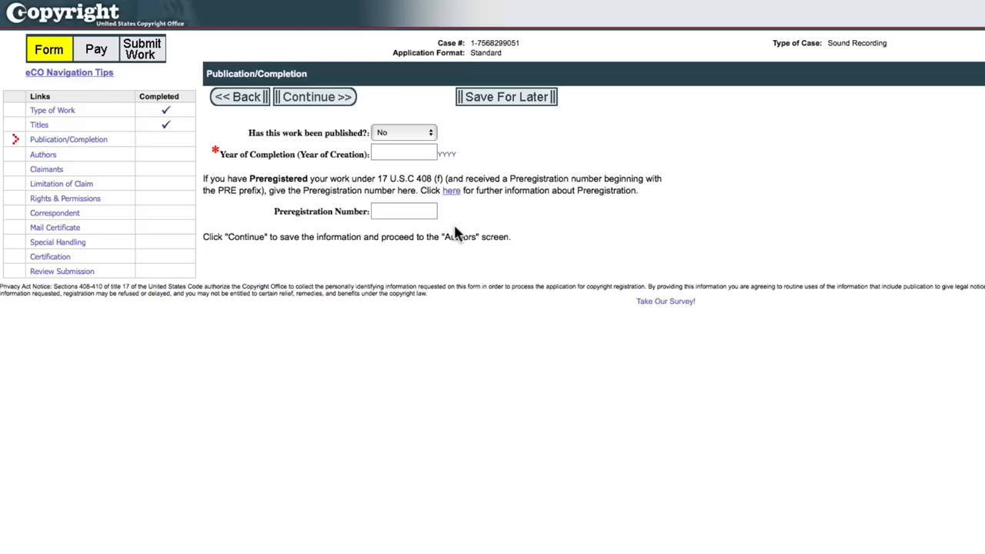
{"action": "type", "text": "2019"}
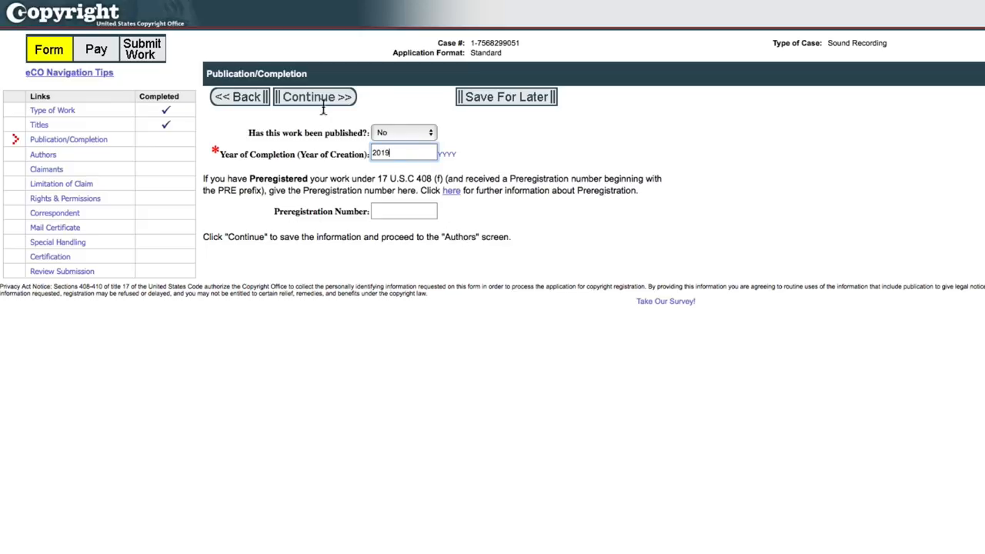
{"action": "left_click", "coordinate": [314, 96]}
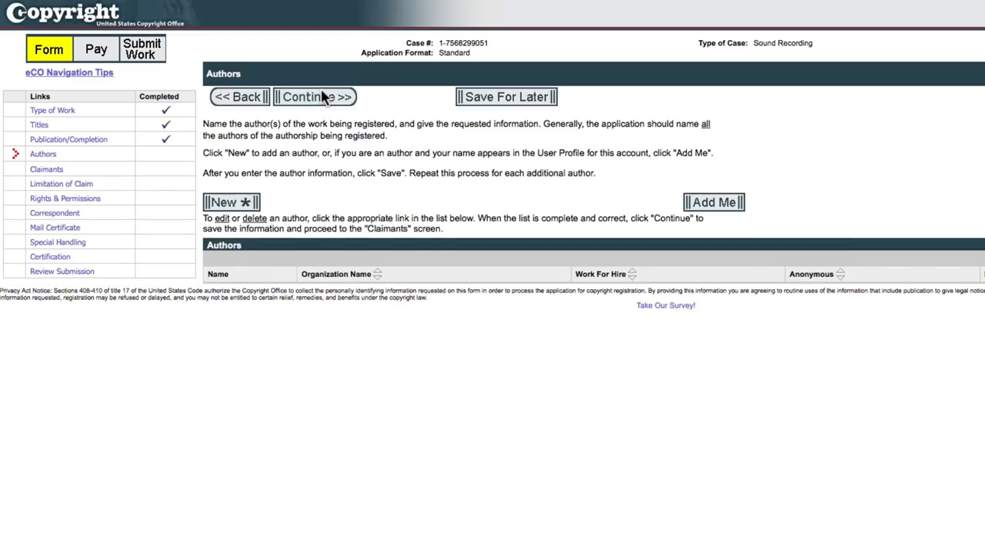
{"action": "mouse_move", "coordinate": [342, 205]}
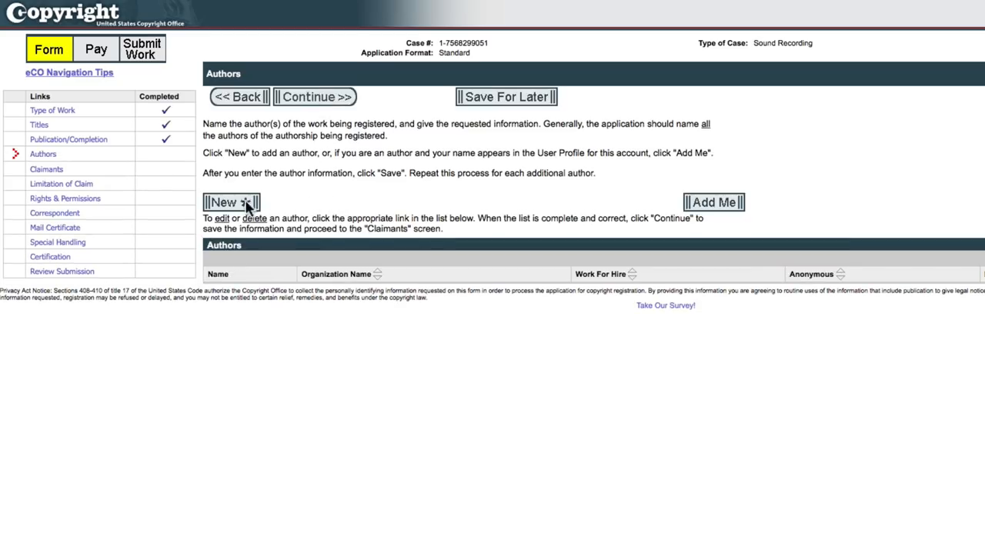
- Start a new author entry and set work made for hire to No
{"action": "left_click", "coordinate": [230, 201]}
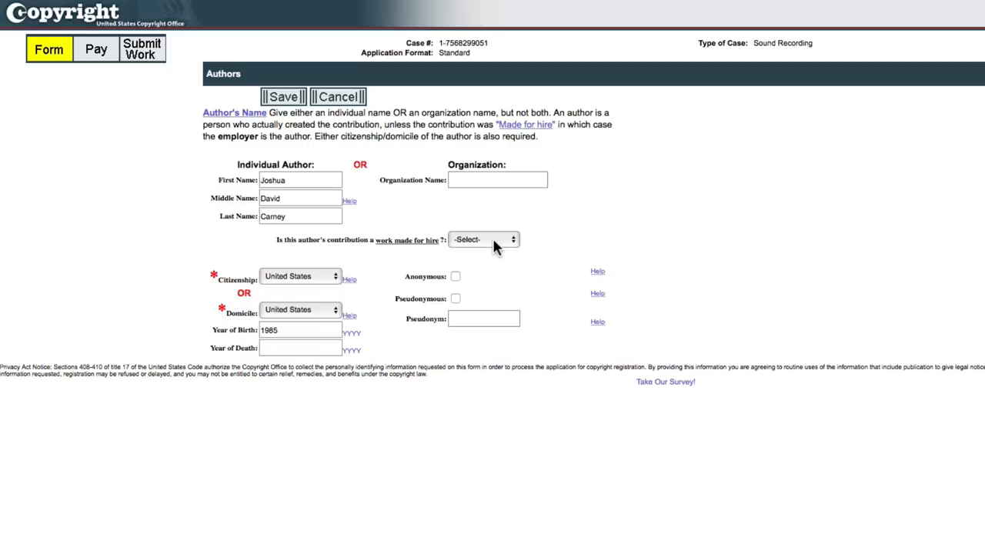
{"action": "left_click", "coordinate": [483, 239]}
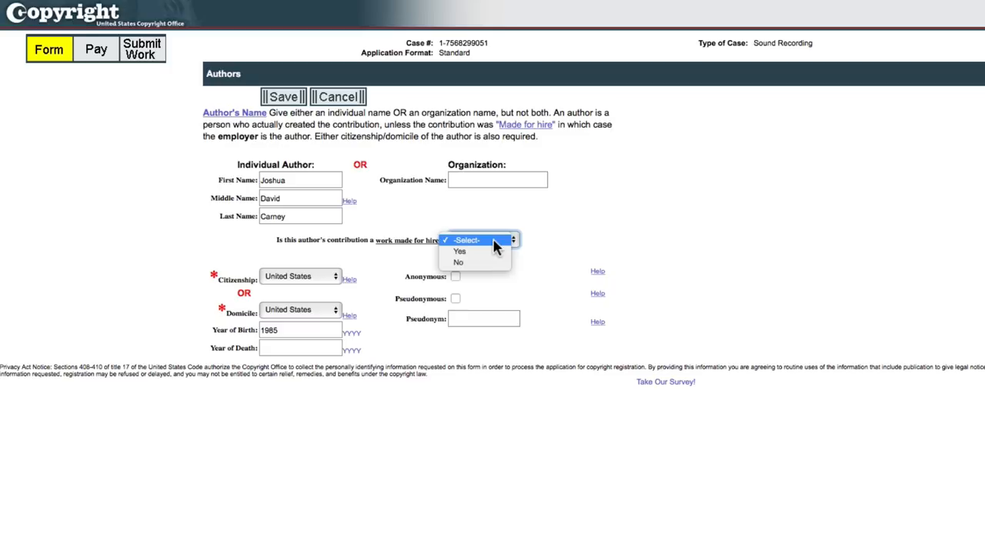
{"action": "left_click", "coordinate": [457, 263]}
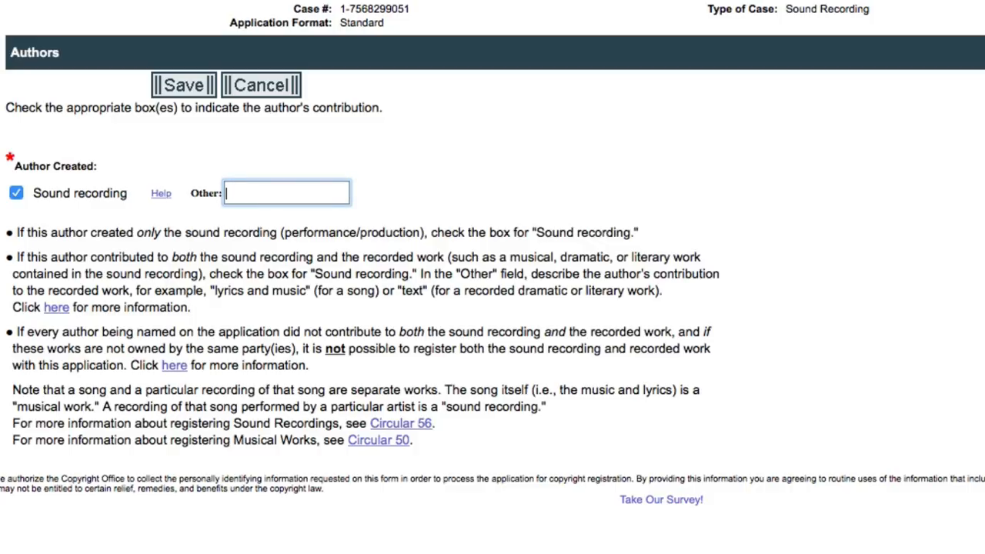
- Describe the author's contribution as 'Lyrics and Music' and save the author
{"action": "type", "text": "Lyrics and"}
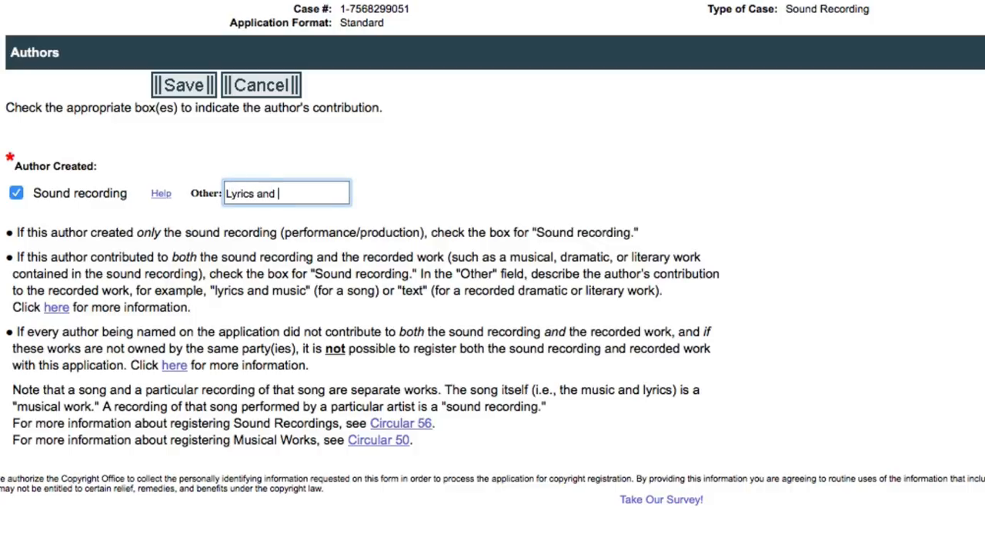
{"action": "type", "text": "Music"}
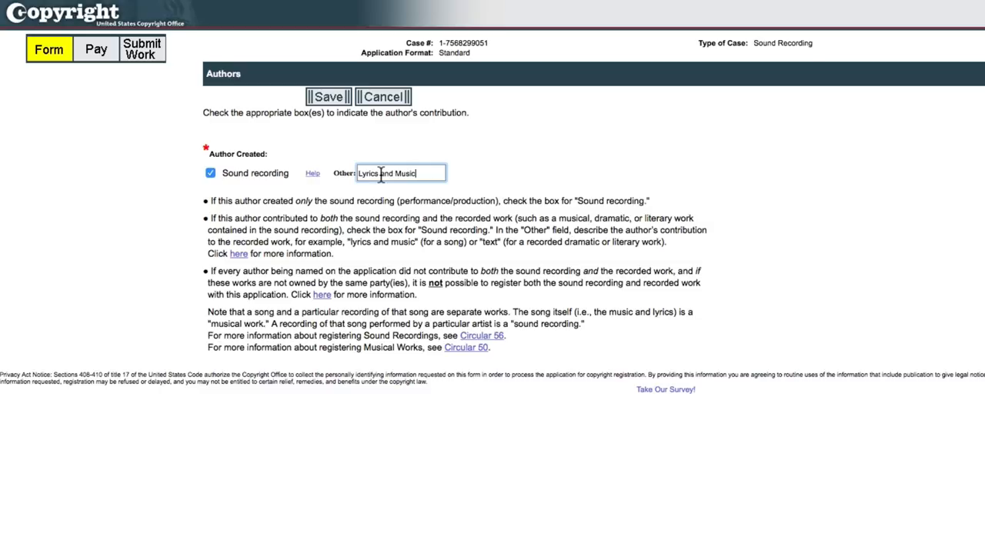
{"action": "left_click", "coordinate": [327, 96]}
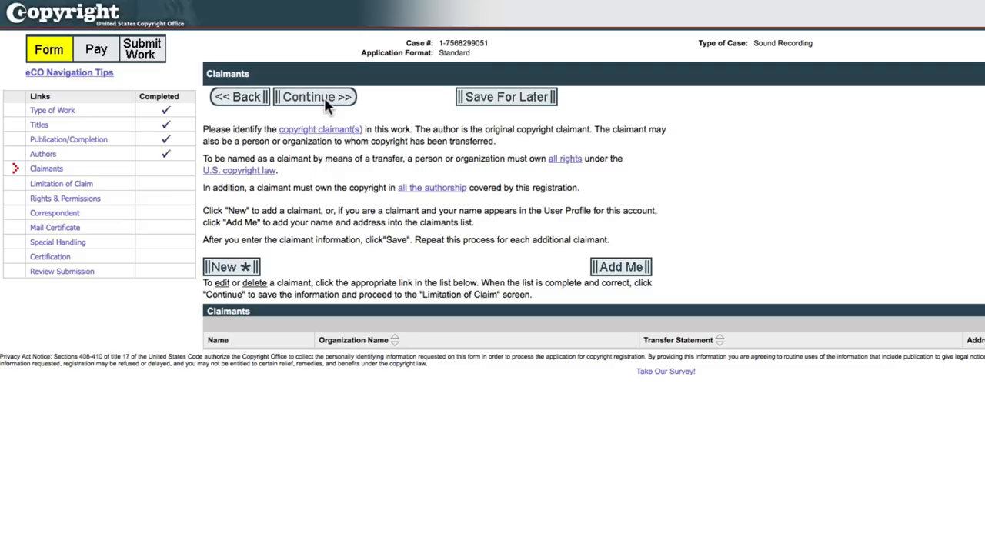
{"action": "mouse_move", "coordinate": [231, 266]}
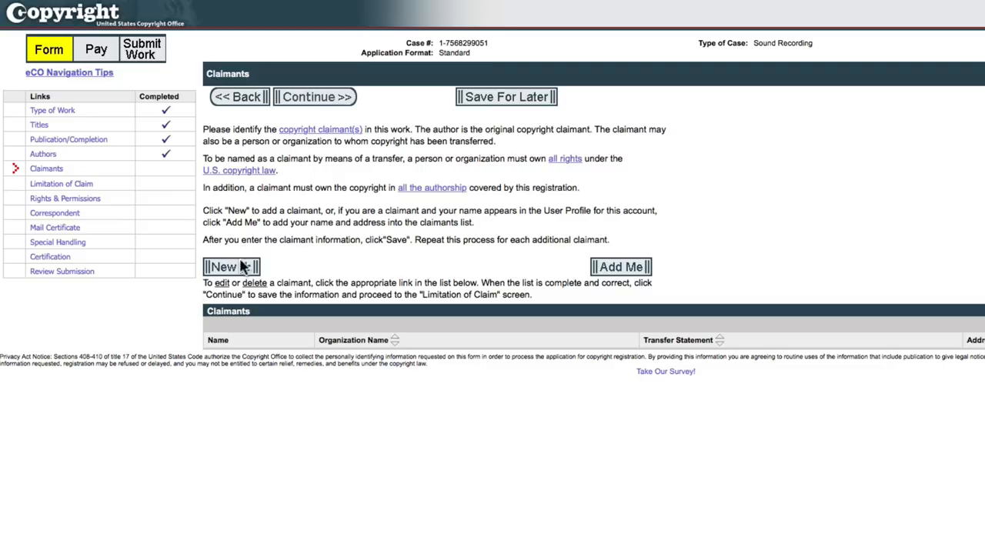
- Add a new claimant with name and address and save it
{"action": "left_click", "coordinate": [228, 267]}
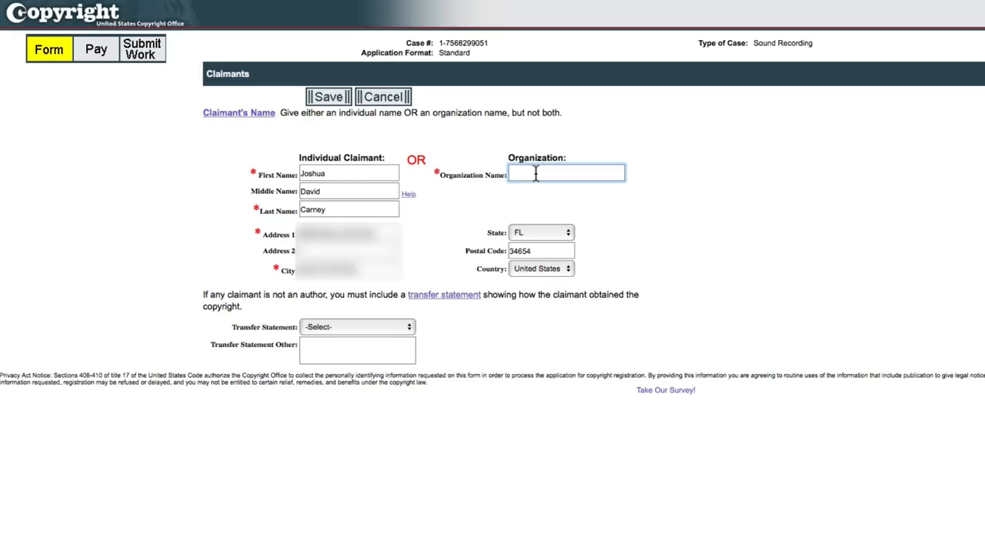
{"action": "left_click", "coordinate": [328, 96]}
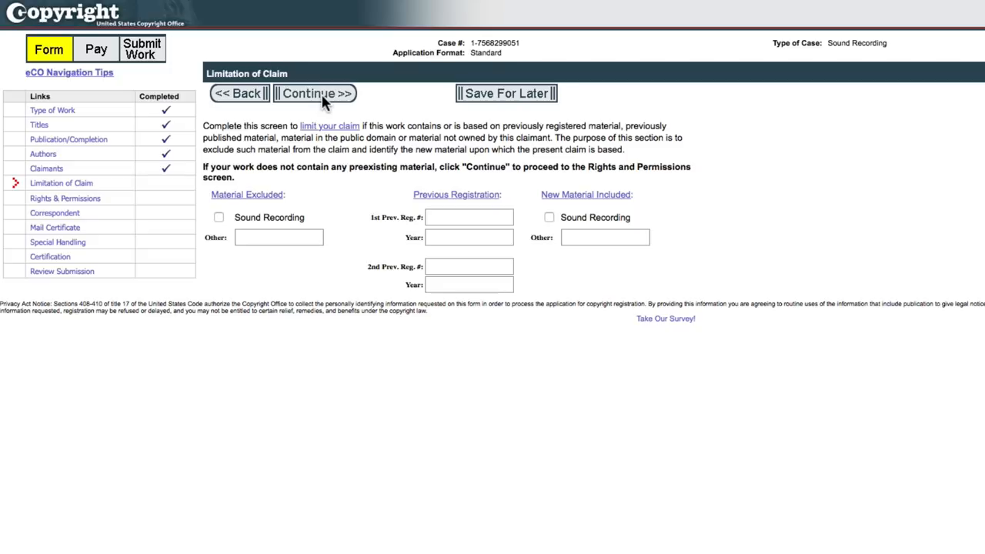
- Skip limitation of claim, add the application to cart, and upload the three WAV files
{"action": "left_click", "coordinate": [313, 92]}
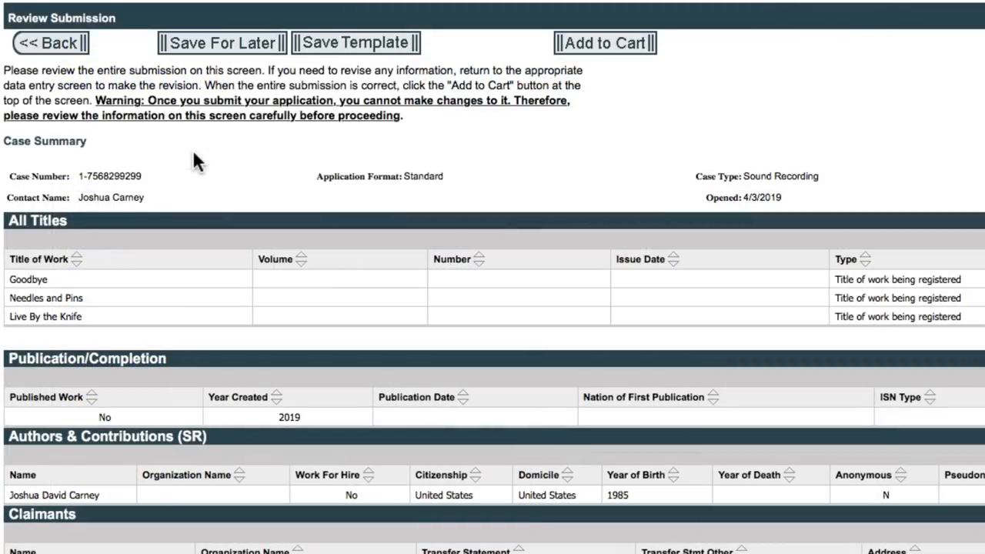
{"action": "left_click", "coordinate": [605, 43]}
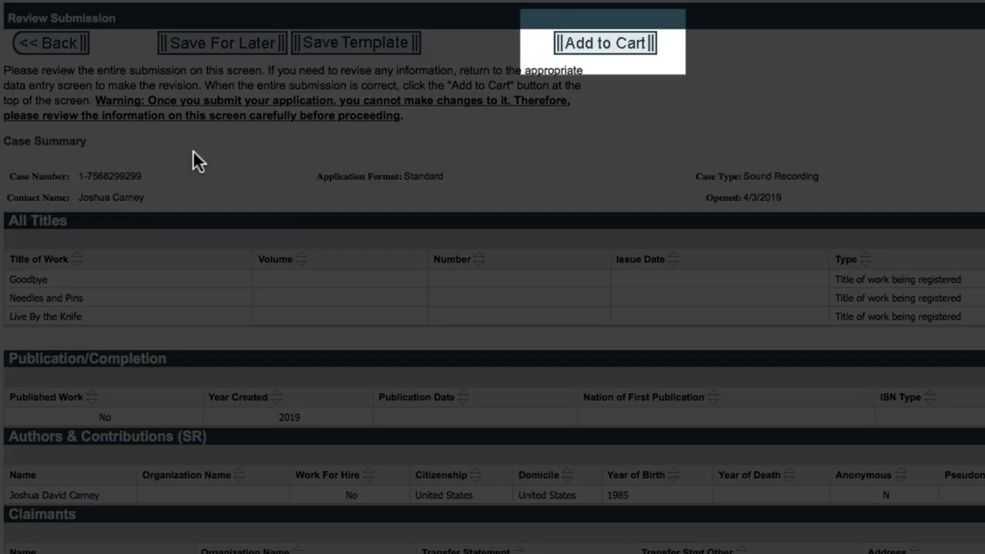
{"action": "left_click", "coordinate": [604, 43]}
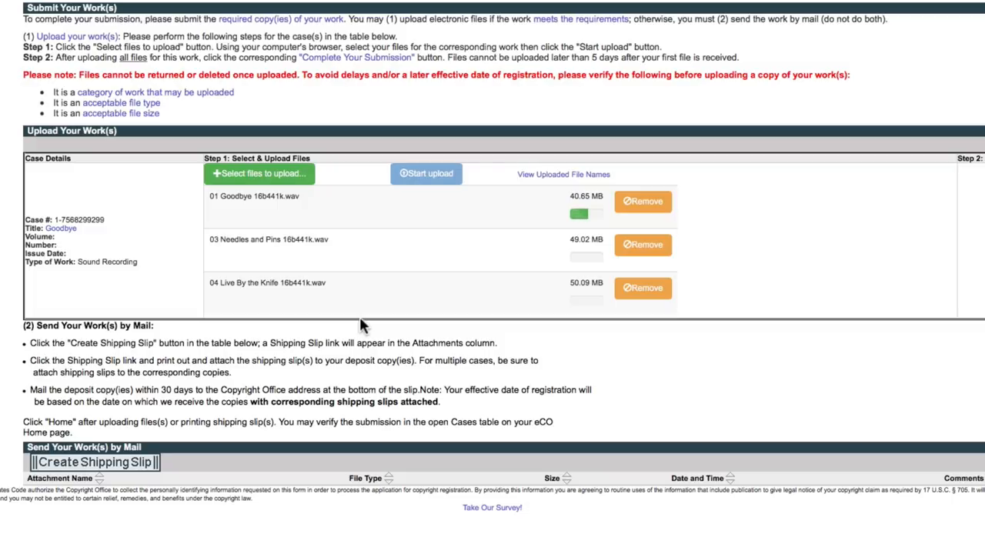
{"action": "left_click", "coordinate": [426, 173]}
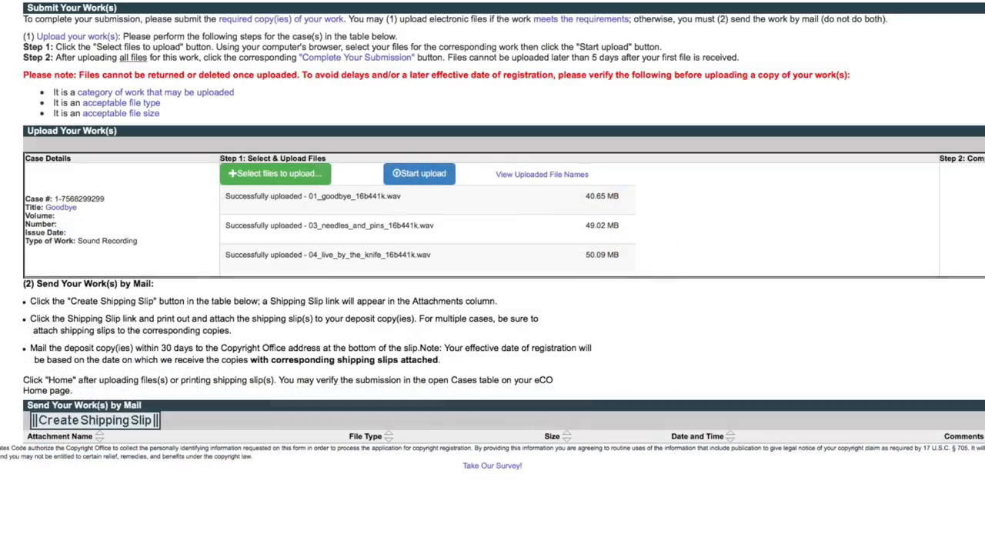